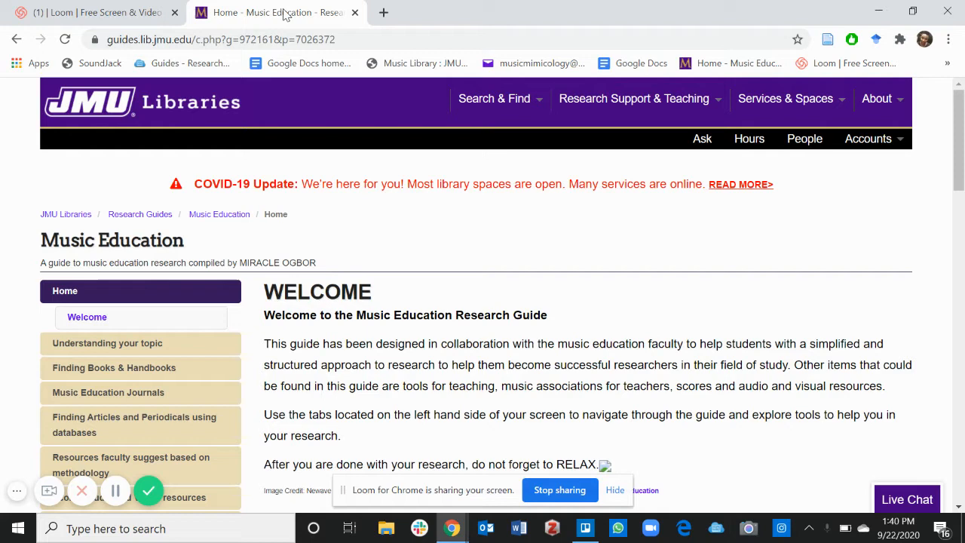
{"action": "mouse_move", "coordinate": [959, 90]}
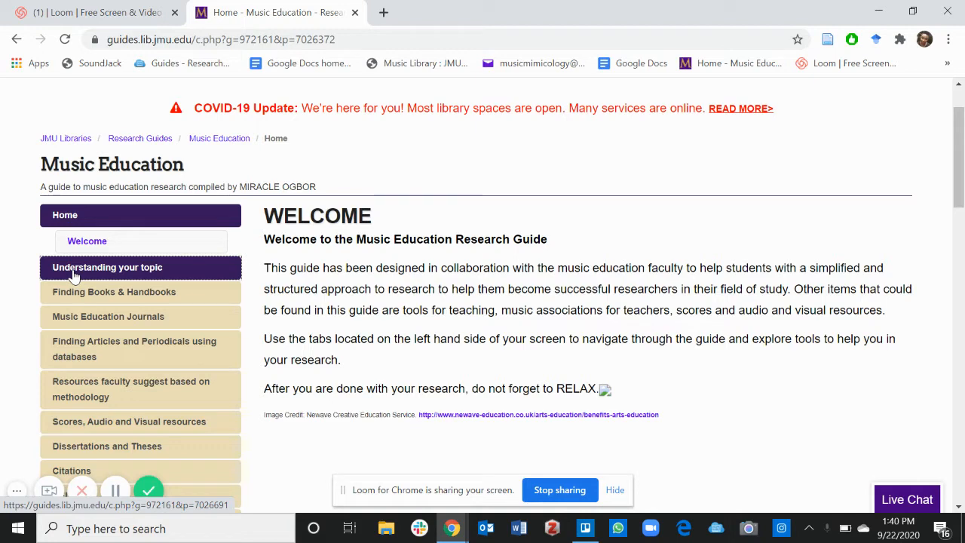
Show the 'Understanding your topic' page and review its encyclopedia list through Oxford Companion to Music.
{"action": "left_click", "coordinate": [107, 267]}
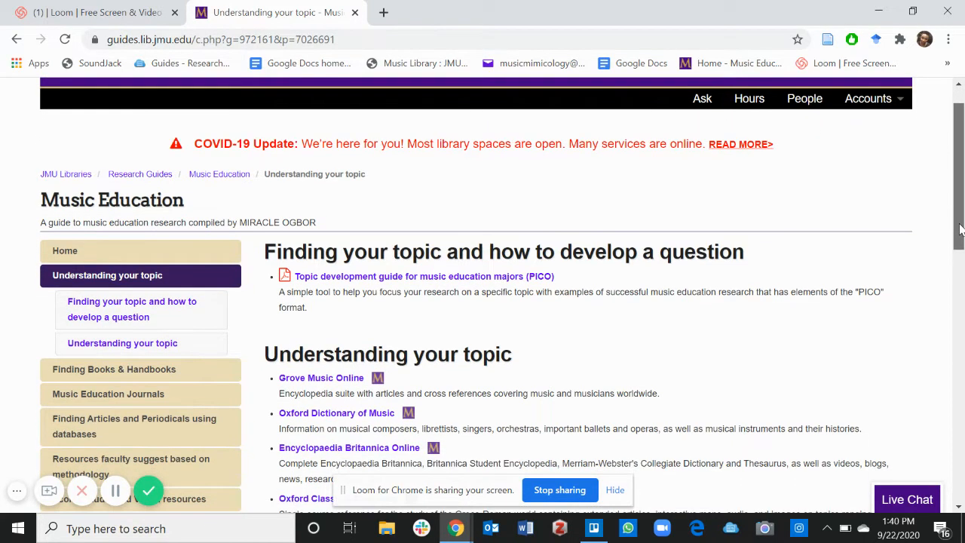
{"action": "scroll", "scroll_direction": "down", "scroll_amount": 3}
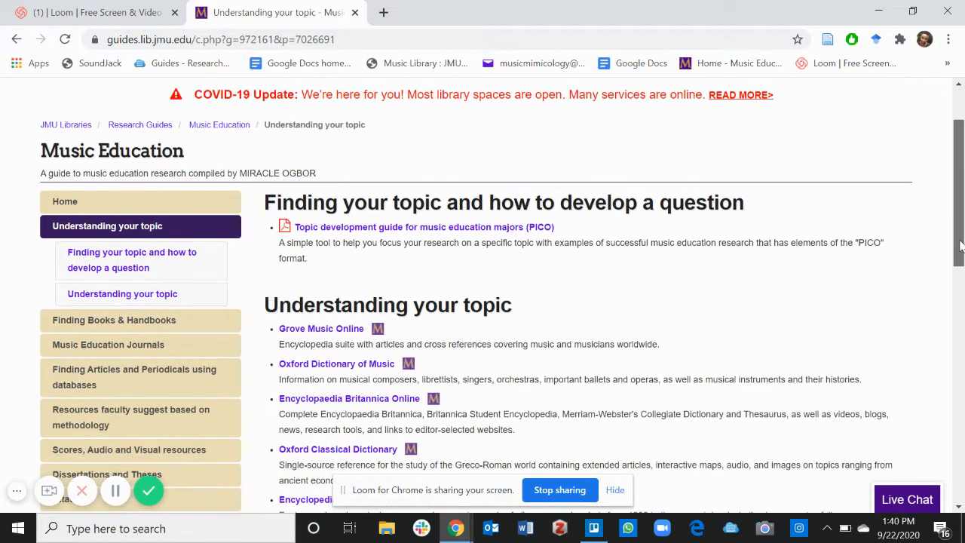
{"action": "scroll", "scroll_direction": "down", "scroll_amount": 3}
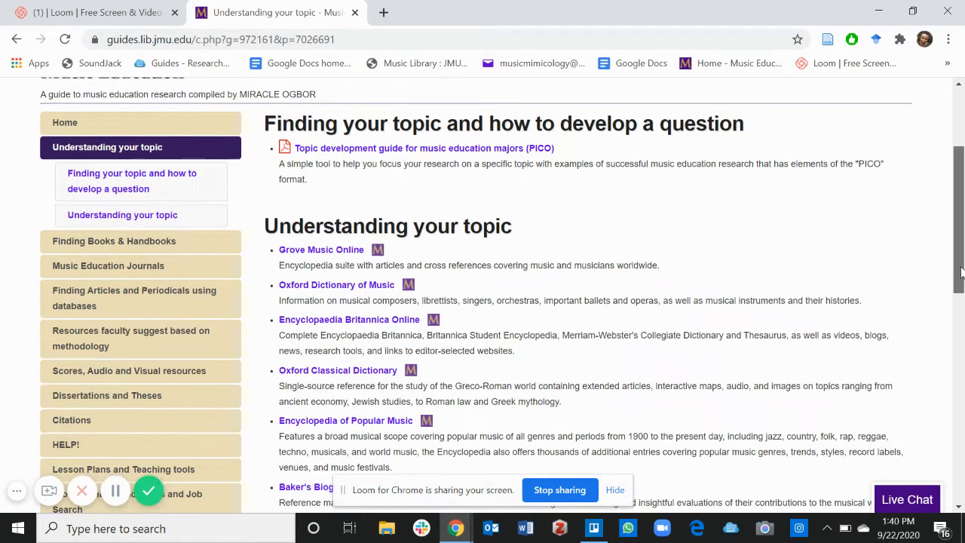
{"action": "scroll", "scroll_direction": "down", "scroll_amount": 3}
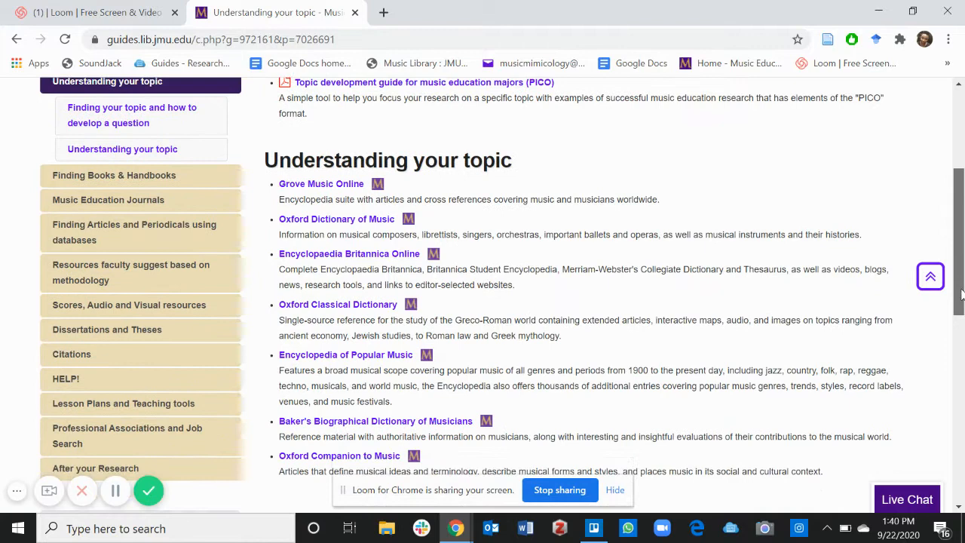
{"action": "scroll", "scroll_direction": "down", "scroll_amount": 3}
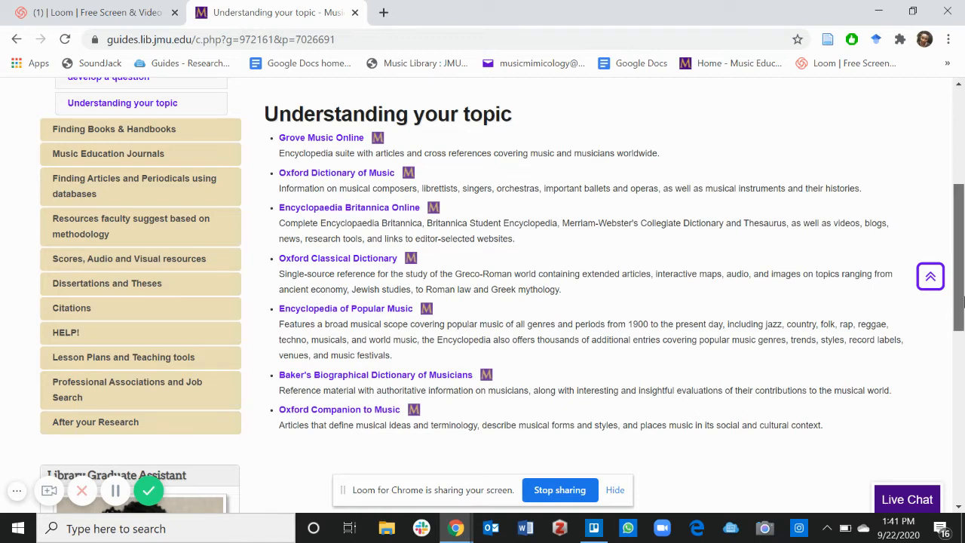
{"action": "scroll", "scroll_direction": "up", "scroll_amount": 3}
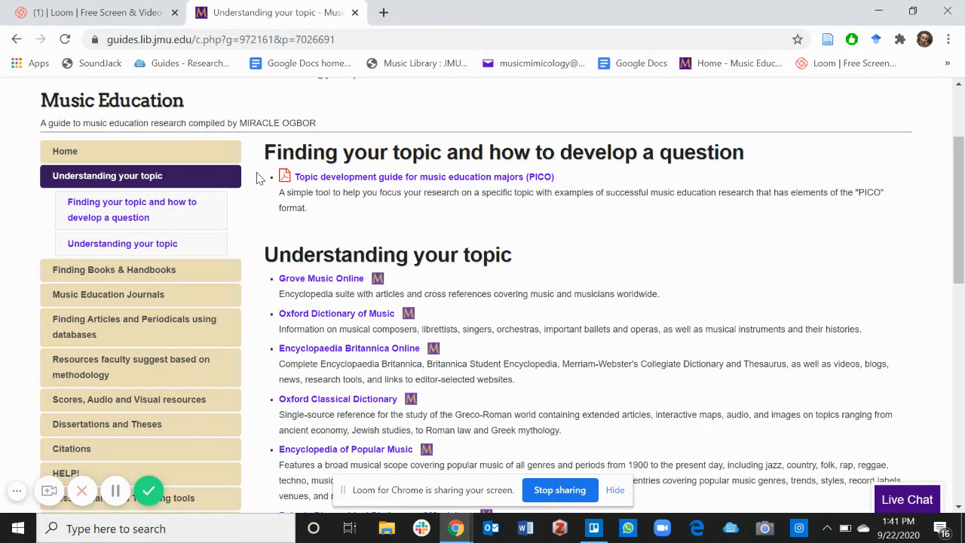
{"action": "mouse_move", "coordinate": [365, 188]}
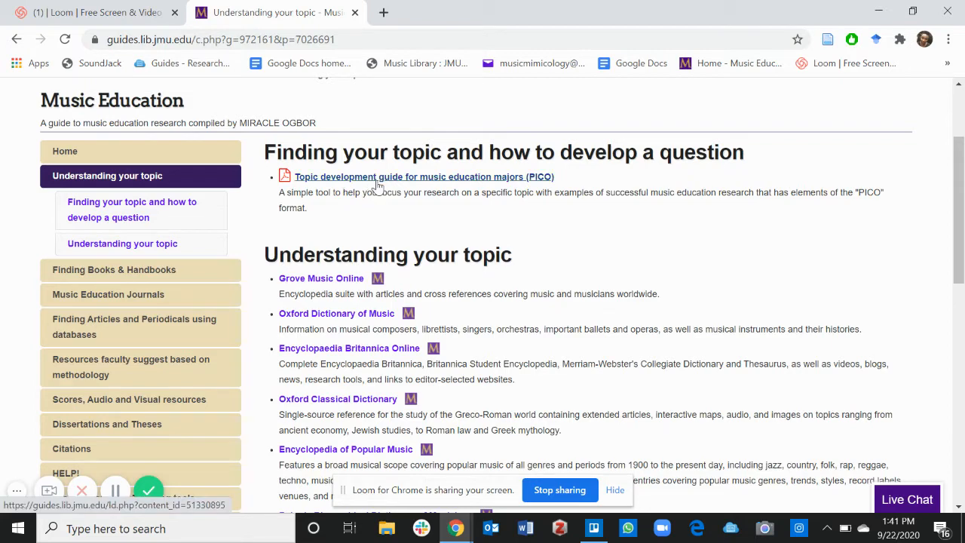
Open the 'Topic development guide for music education majors (PICO)' PDF and read its Tips and Examples.
{"action": "left_click", "coordinate": [423, 176]}
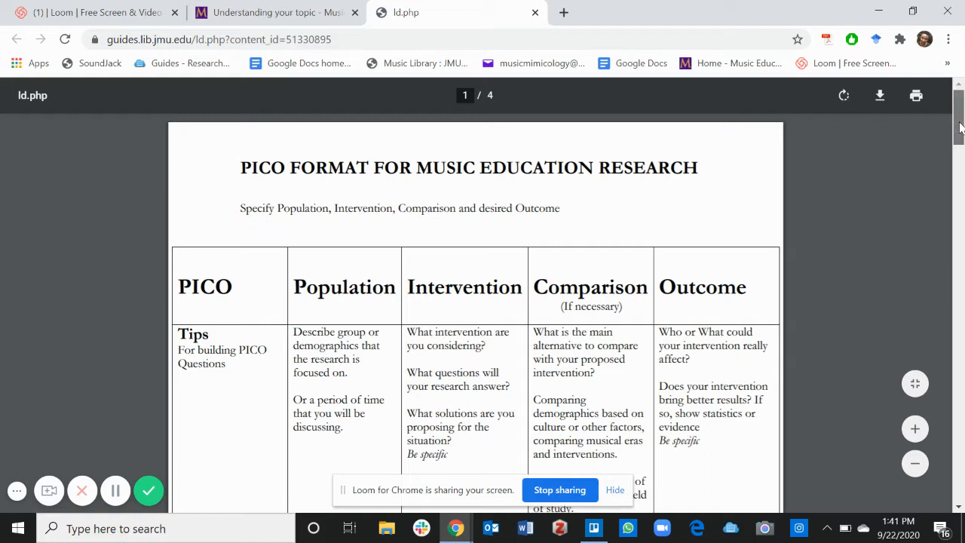
{"action": "scroll", "scroll_direction": "down", "scroll_amount": 3}
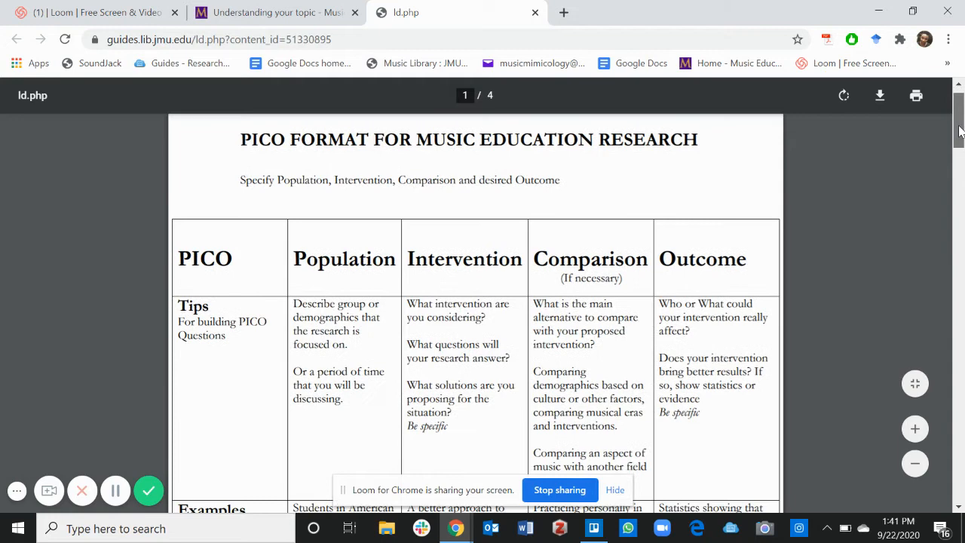
{"action": "scroll", "scroll_direction": "down", "scroll_amount": 3}
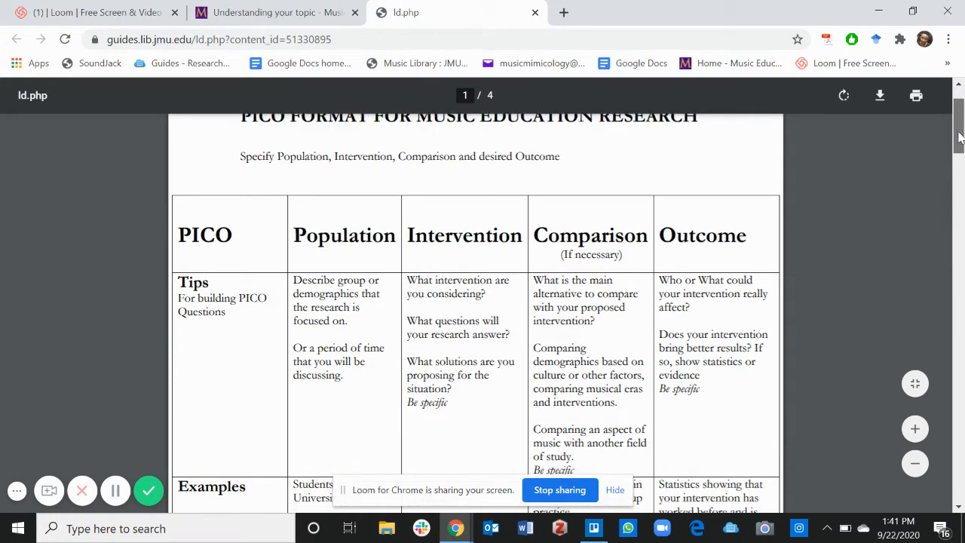
{"action": "scroll", "scroll_direction": "down", "scroll_amount": 3}
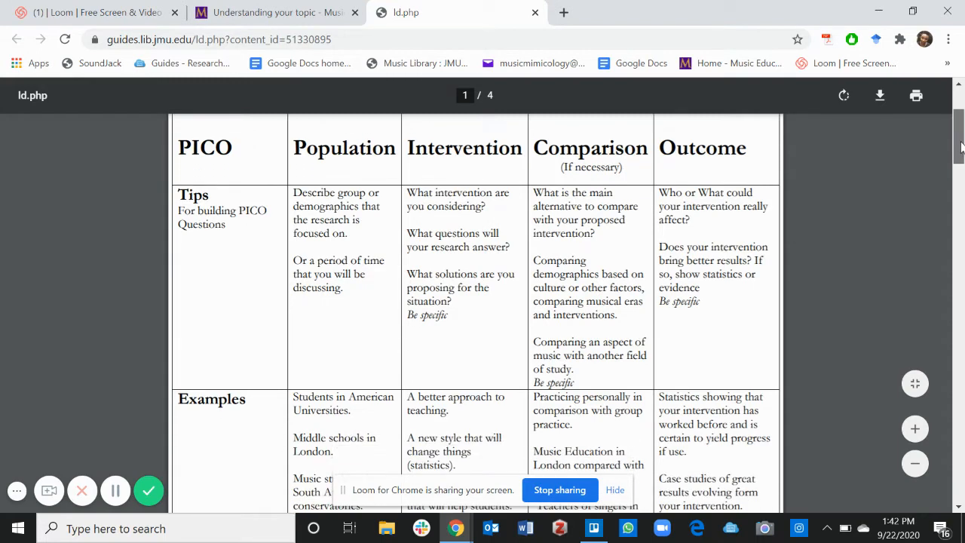
{"action": "scroll", "scroll_direction": "down", "scroll_amount": 3}
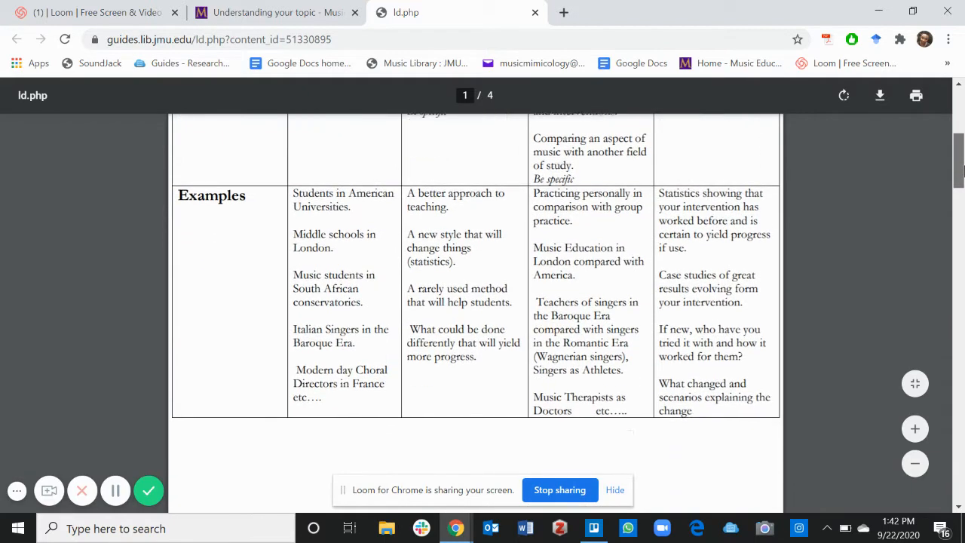
Read page 2's Shouldice PICO example, then return to page 1's Population/Intervention/Comparison/Outcome table.
{"action": "scroll", "scroll_direction": "down", "scroll_amount": 3}
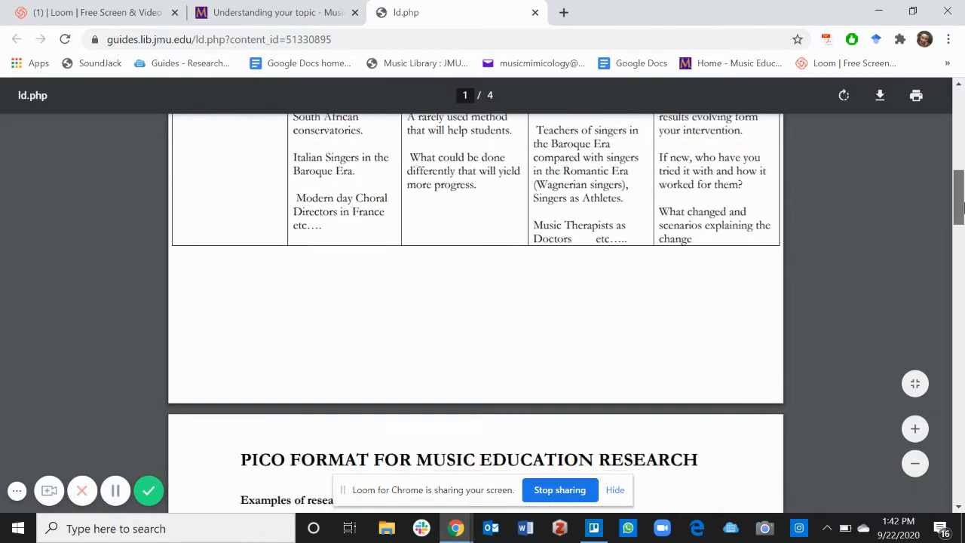
{"action": "scroll", "scroll_direction": "down", "scroll_amount": 3}
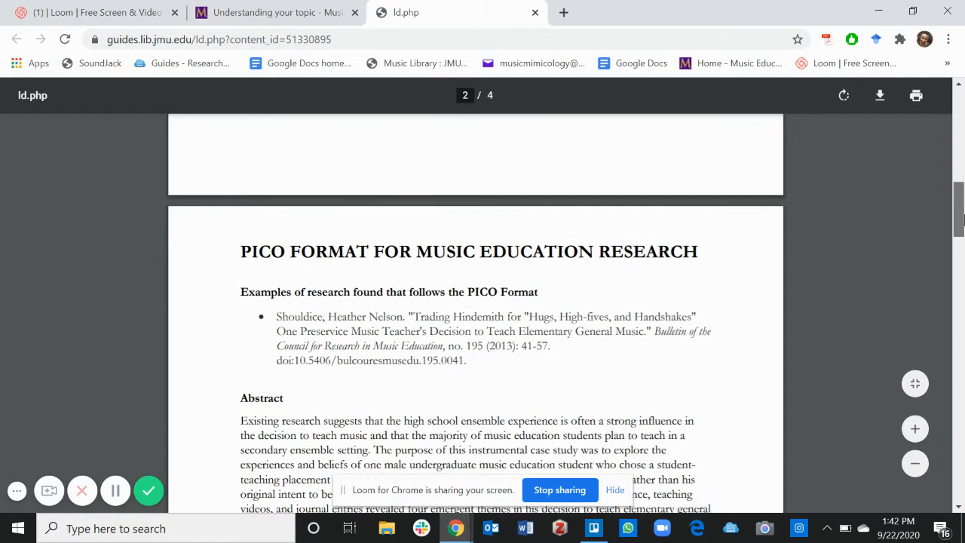
{"action": "scroll", "scroll_direction": "down", "scroll_amount": 3}
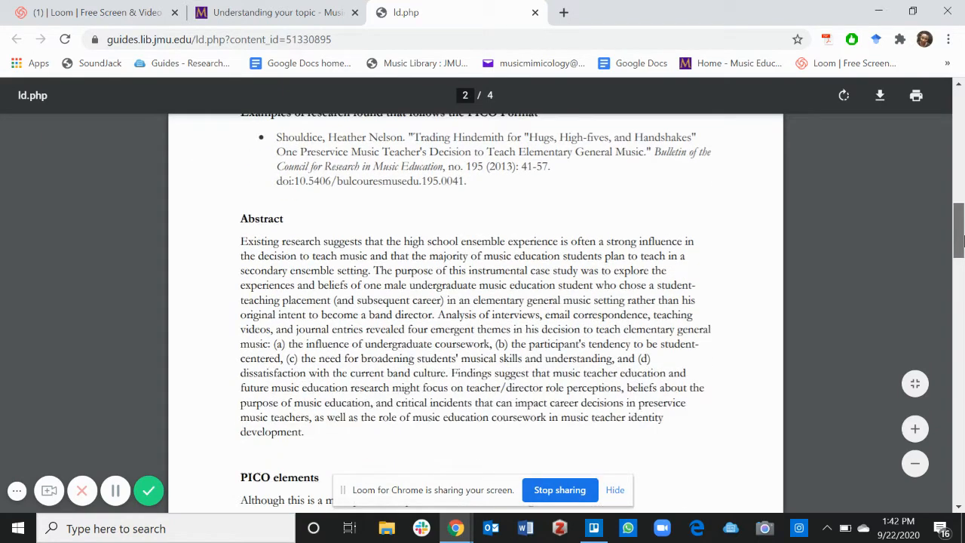
{"action": "scroll", "scroll_direction": "up", "scroll_amount": 3}
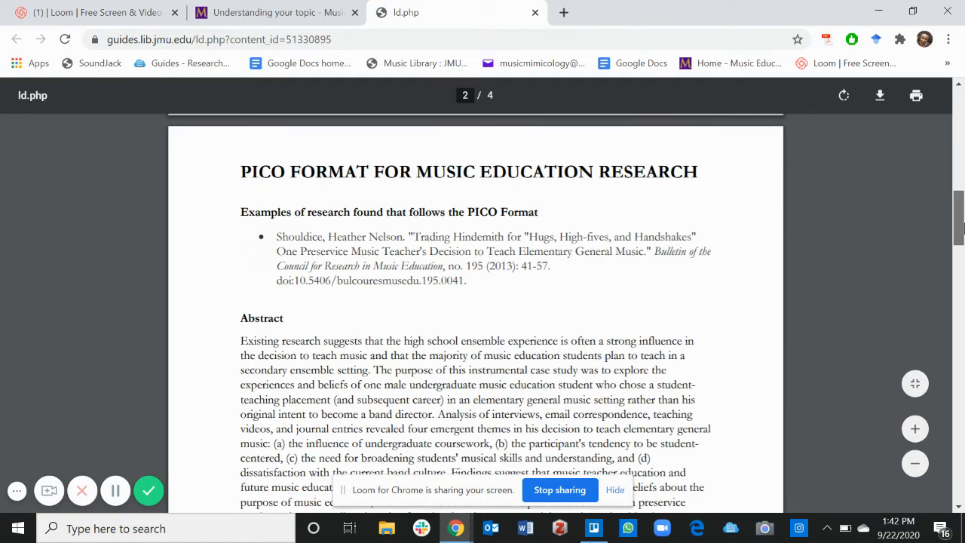
{"action": "scroll", "scroll_direction": "down", "scroll_amount": 3}
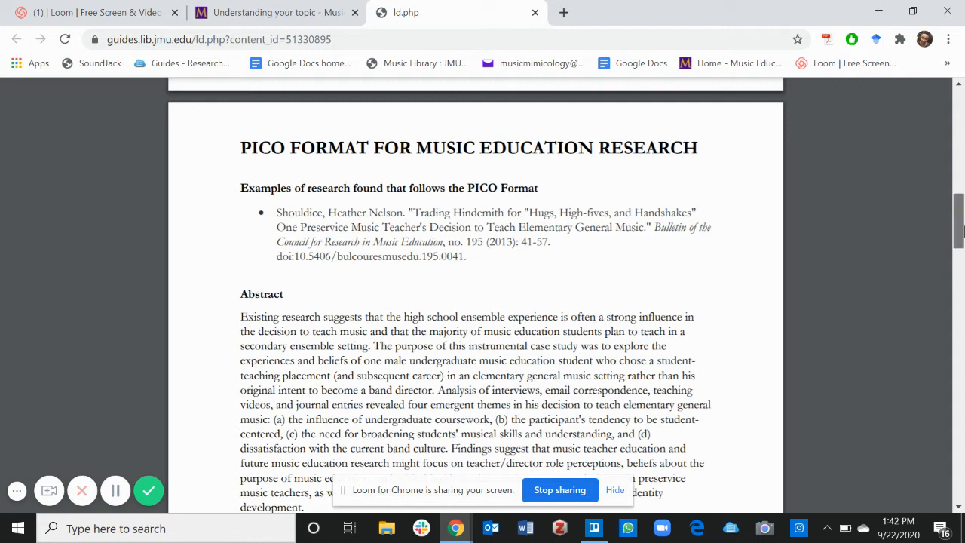
{"action": "scroll", "scroll_direction": "down", "scroll_amount": 3}
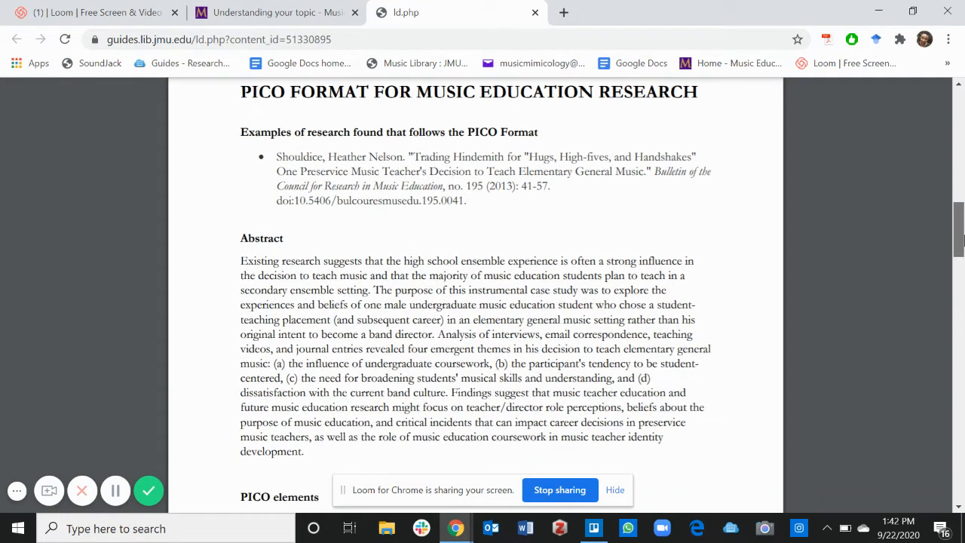
{"action": "scroll", "scroll_direction": "down", "scroll_amount": 3}
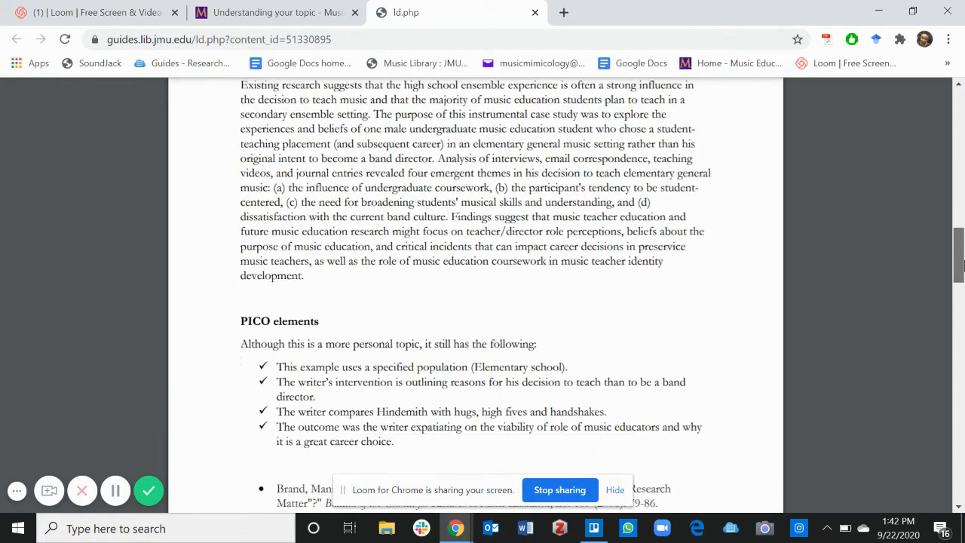
{"action": "scroll", "scroll_direction": "down", "scroll_amount": 3}
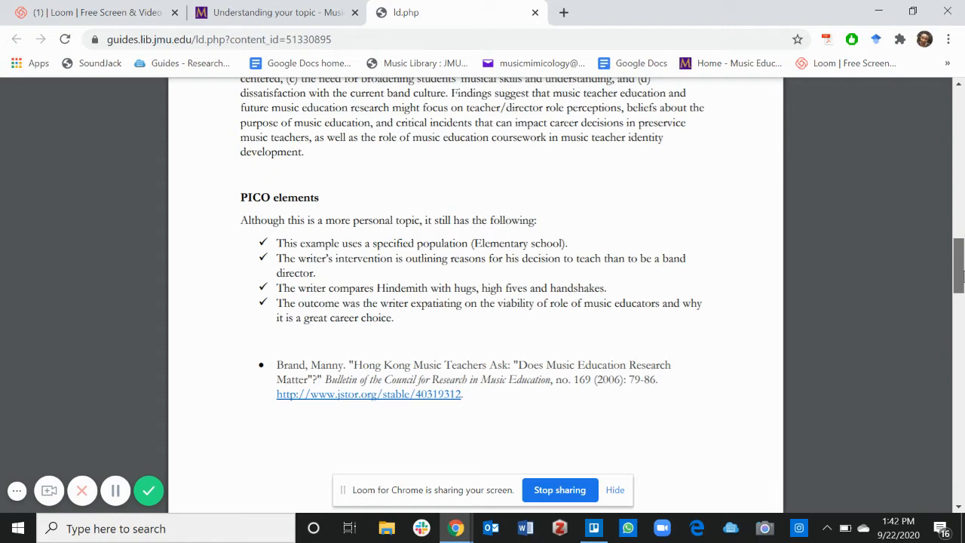
{"action": "scroll", "scroll_direction": "up", "scroll_amount": 3}
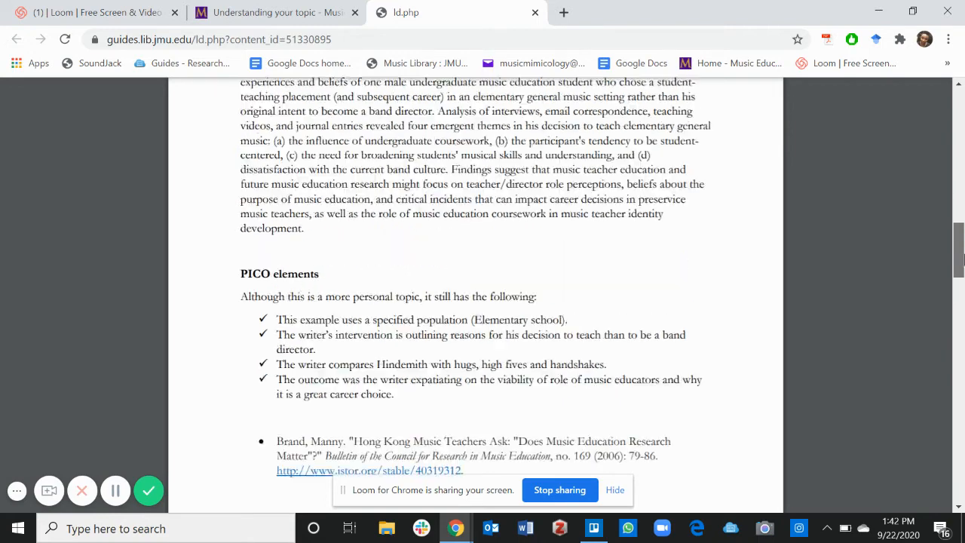
{"action": "scroll", "scroll_direction": "up", "scroll_amount": 3}
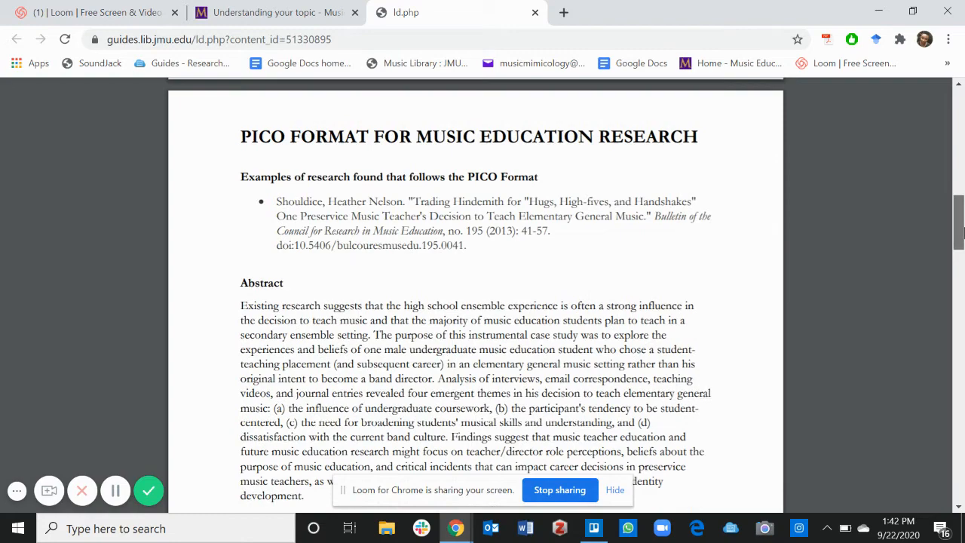
{"action": "scroll", "scroll_direction": "up", "scroll_amount": 3}
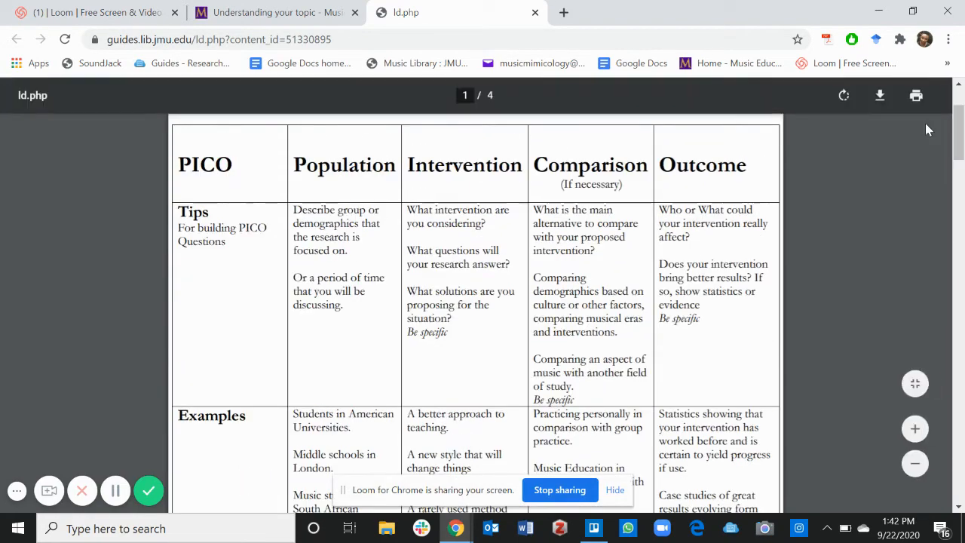
{"action": "mouse_move", "coordinate": [535, 14]}
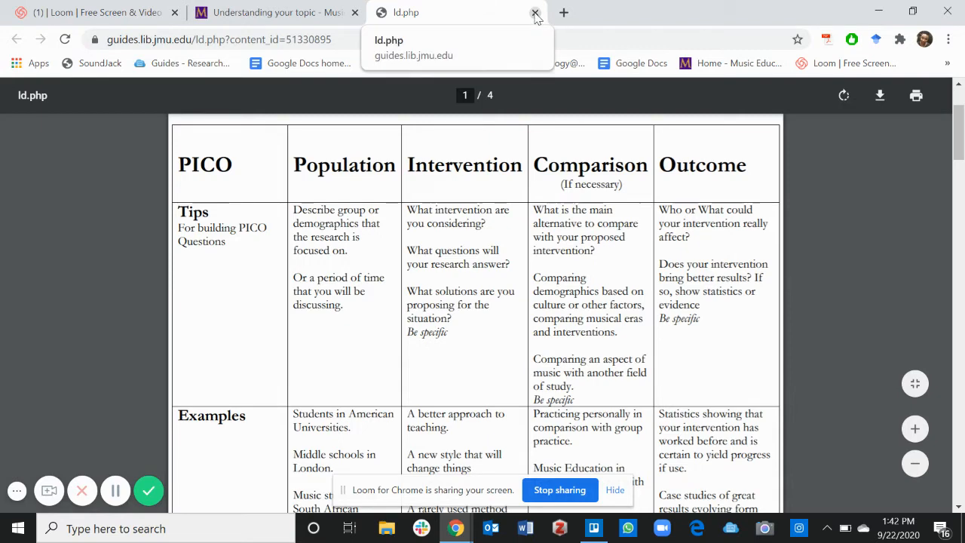
Close the PICO PDF tab and scroll back to the encyclopedia list.
{"action": "left_click", "coordinate": [535, 13]}
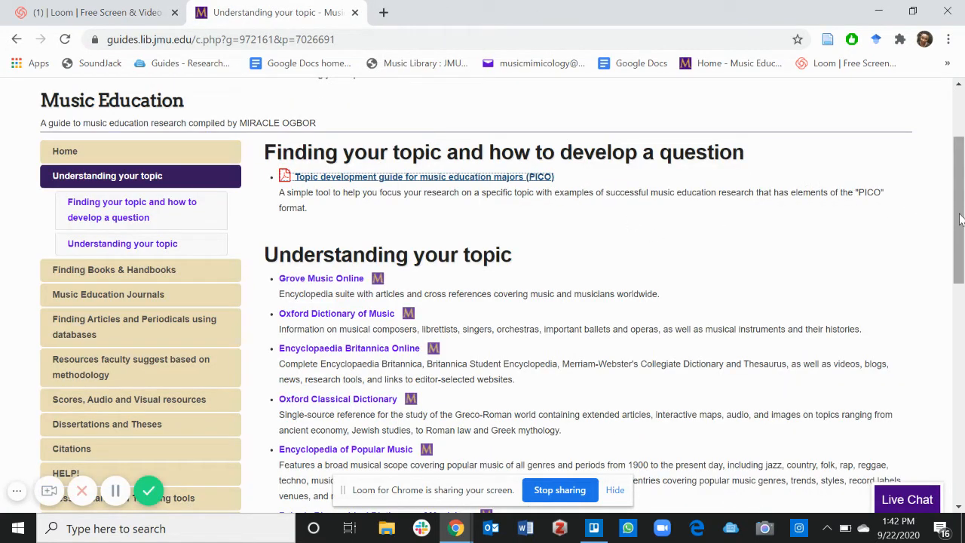
{"action": "scroll", "scroll_direction": "down", "scroll_amount": 3}
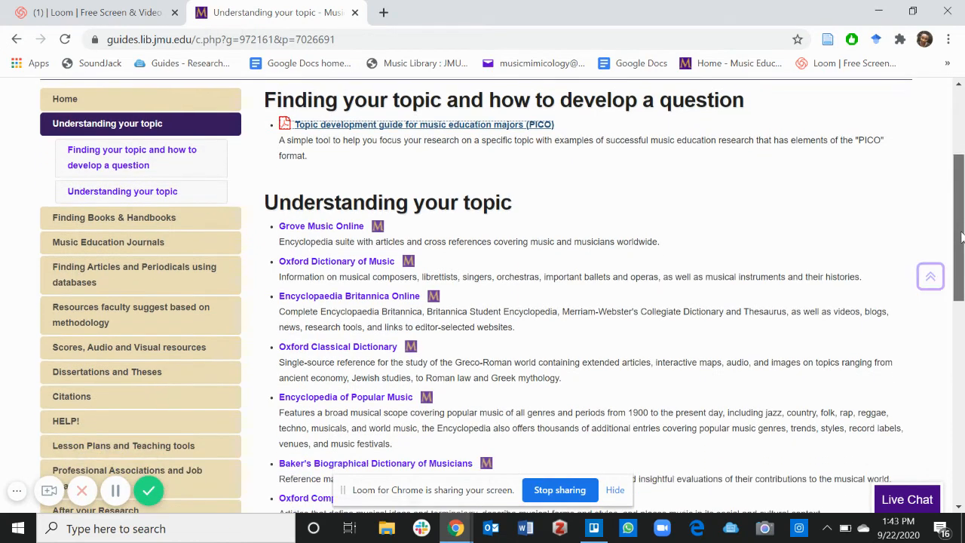
{"action": "scroll", "scroll_direction": "down", "scroll_amount": 3}
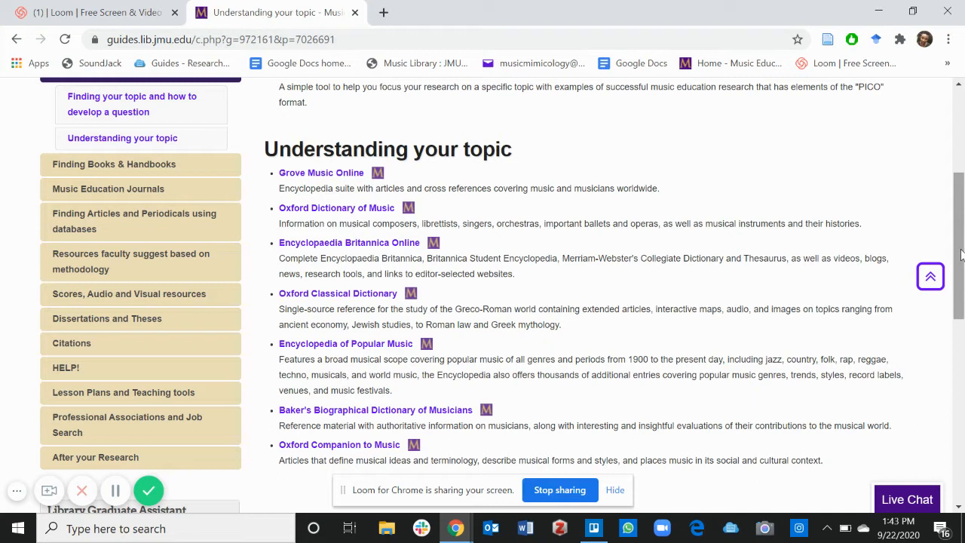
{"action": "mouse_move", "coordinate": [486, 189]}
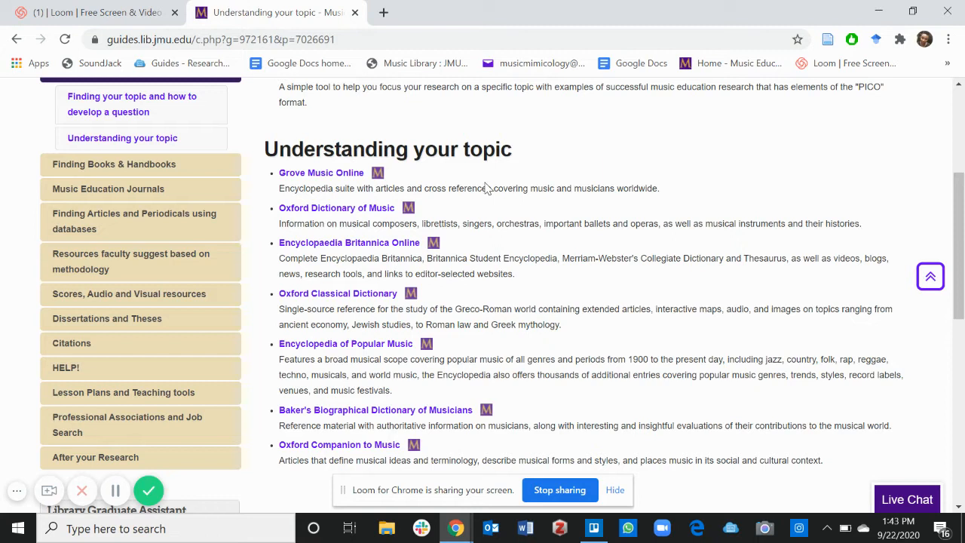
{"action": "mouse_move", "coordinate": [321, 172]}
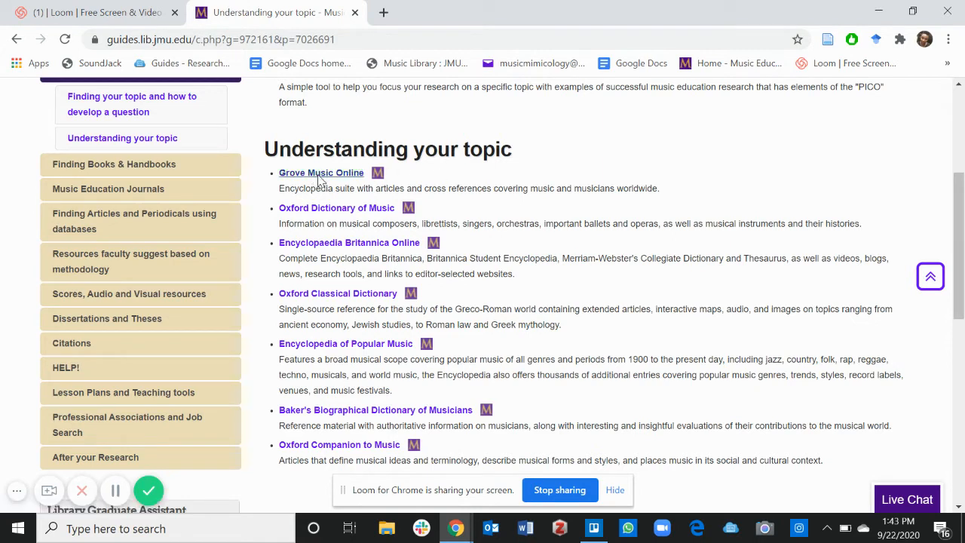
Search Grove Music Online for 'la traviata' and browse the 282 results, led by 'Traviata, La'.
{"action": "left_click", "coordinate": [321, 173]}
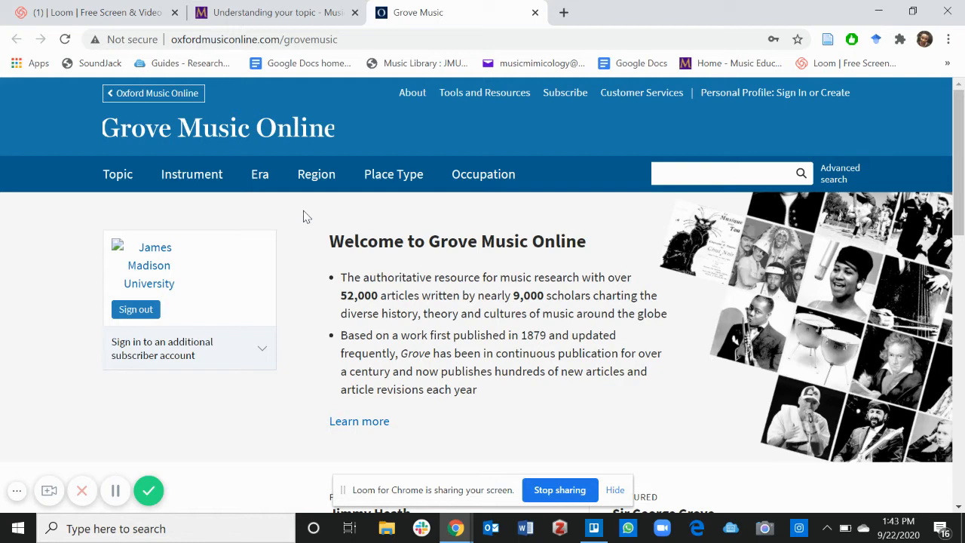
{"action": "mouse_move", "coordinate": [549, 187]}
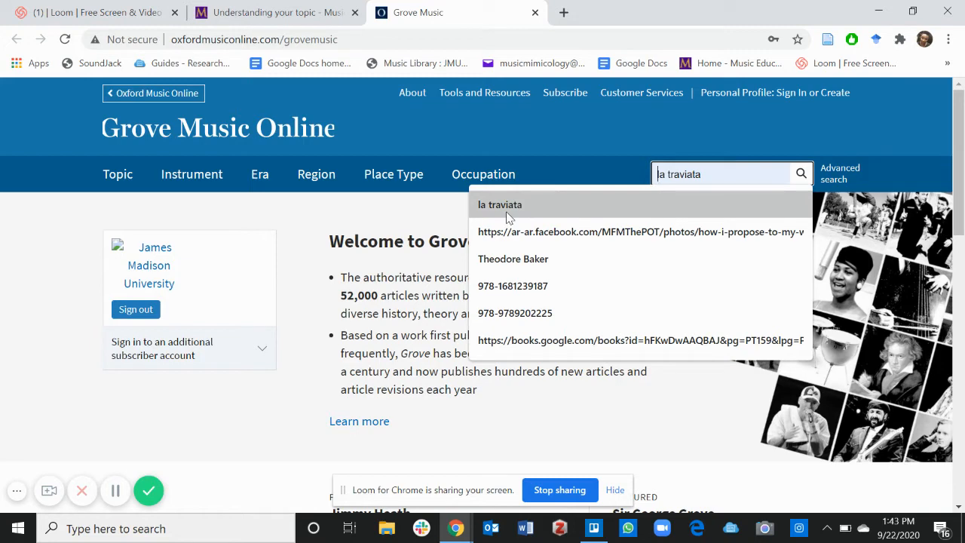
{"action": "left_click", "coordinate": [509, 217]}
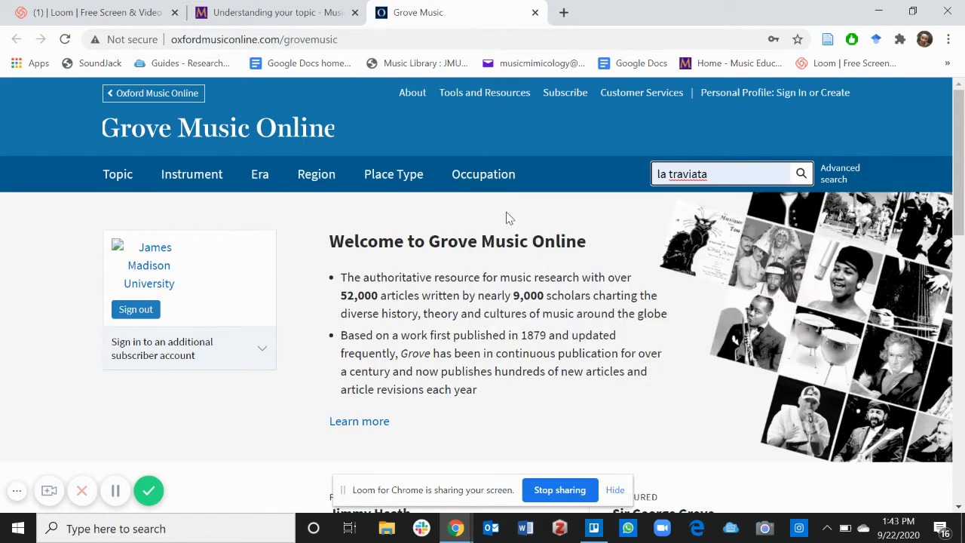
{"action": "left_click", "coordinate": [801, 173]}
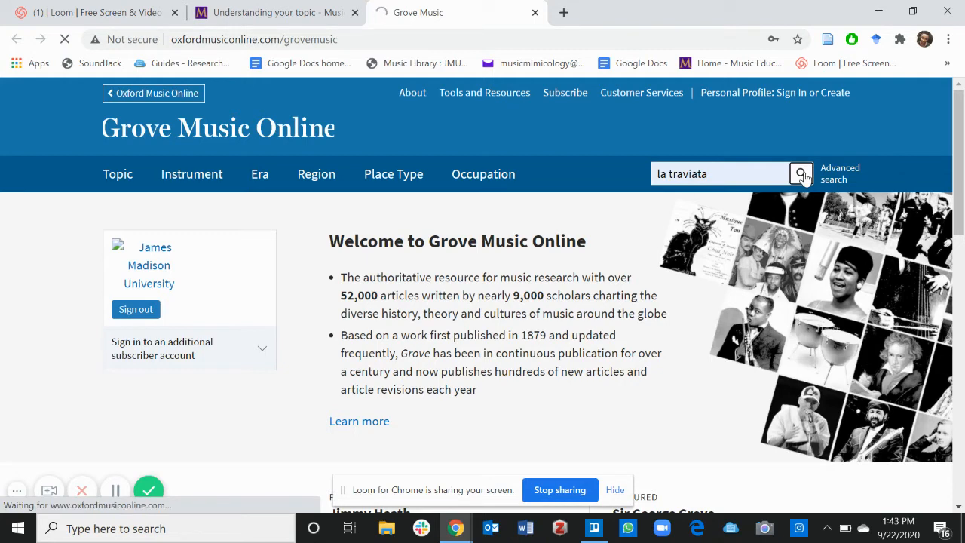
{"action": "left_click", "coordinate": [800, 174]}
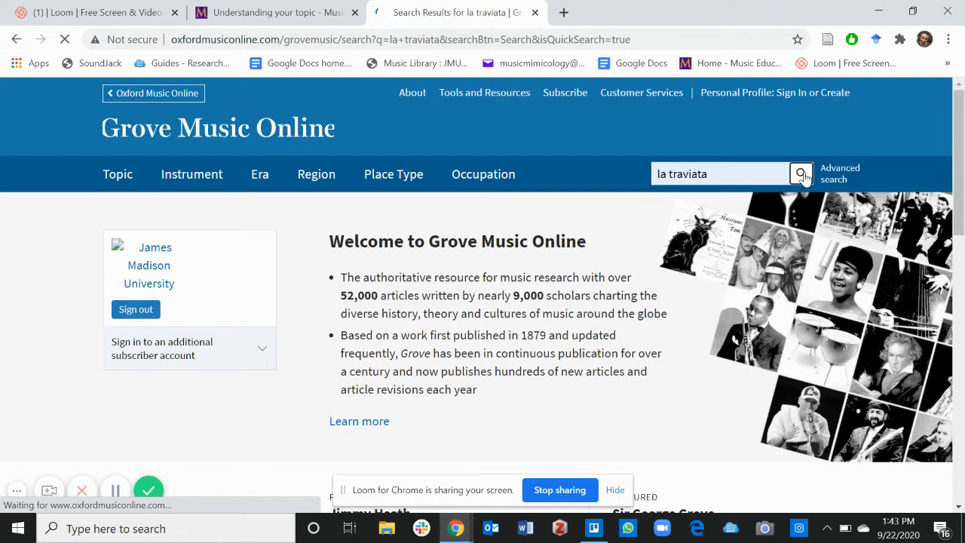
{"action": "left_click", "coordinate": [801, 173]}
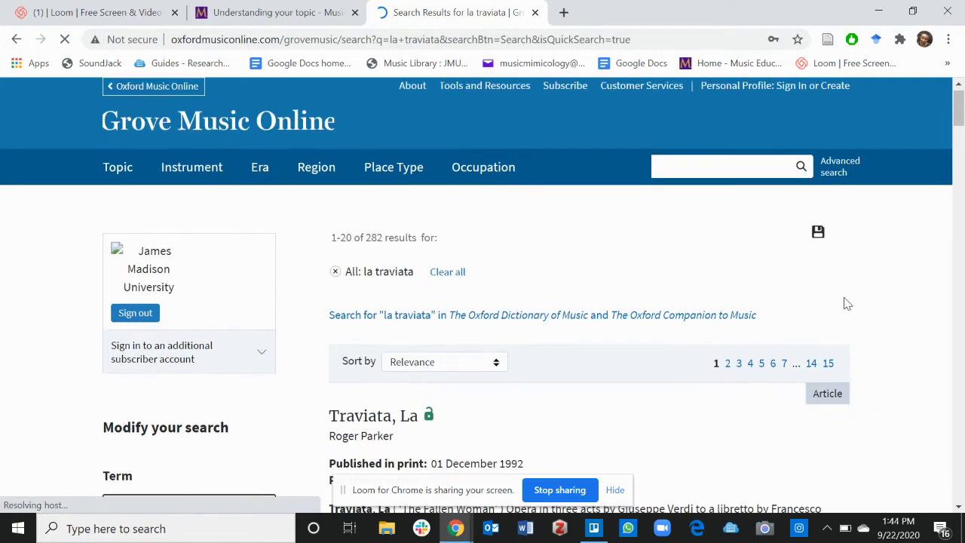
{"action": "scroll", "scroll_direction": "down", "scroll_amount": 3}
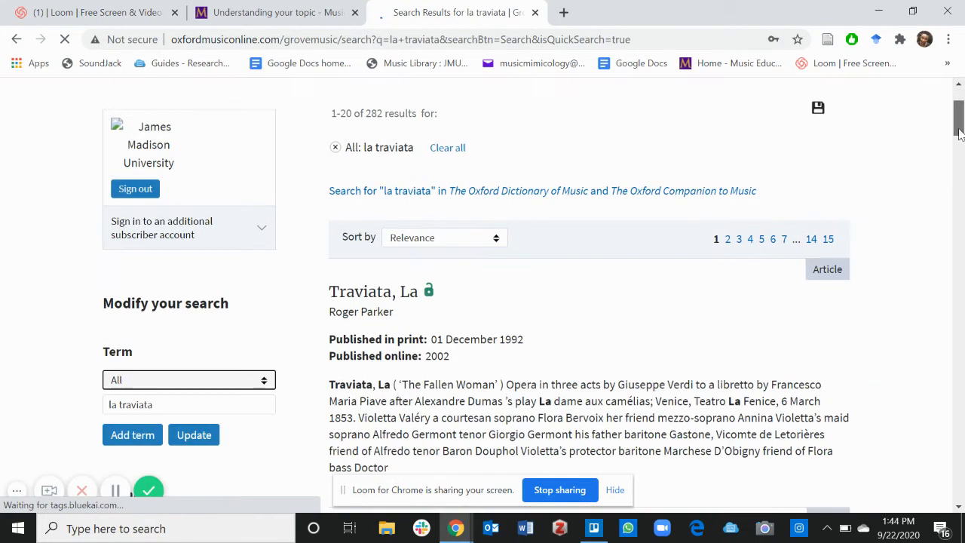
{"action": "scroll", "scroll_direction": "down", "scroll_amount": 3}
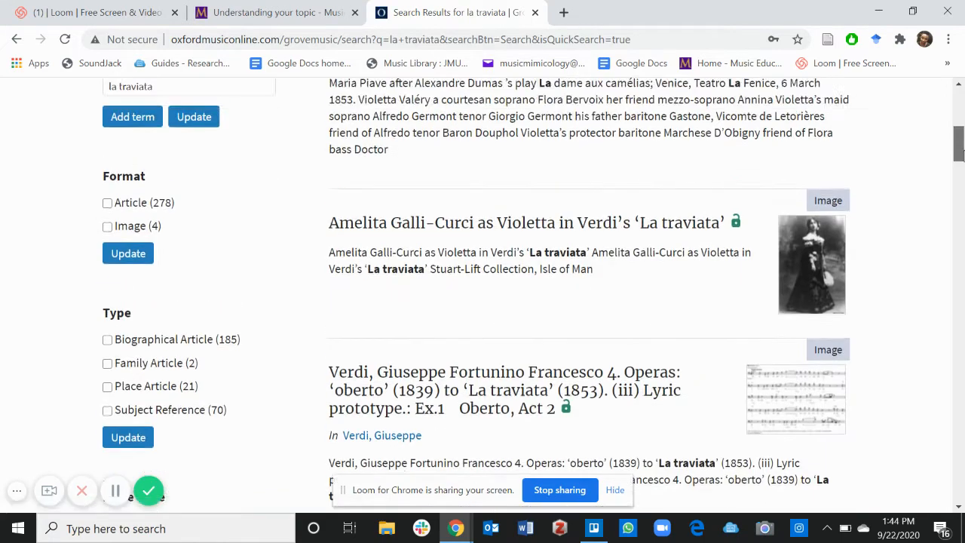
{"action": "scroll", "scroll_direction": "up", "scroll_amount": 3}
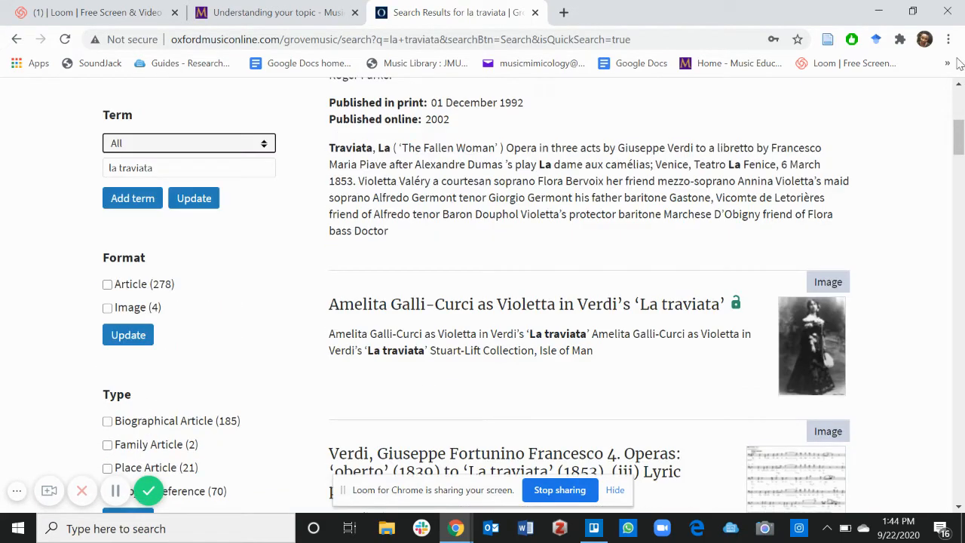
{"action": "scroll", "scroll_direction": "up", "scroll_amount": 3}
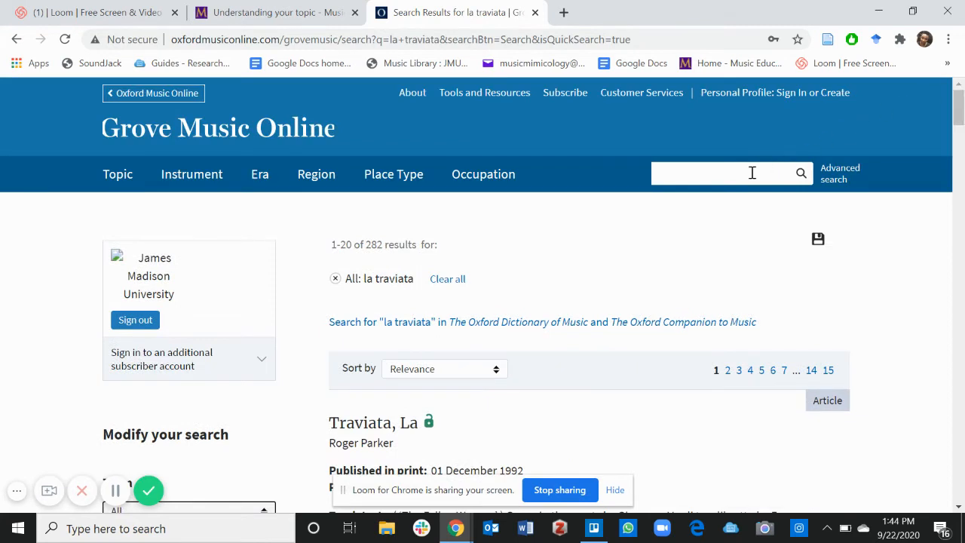
Run a new Grove search for 'suzuki' and browse its 109 results.
{"action": "left_click", "coordinate": [731, 173]}
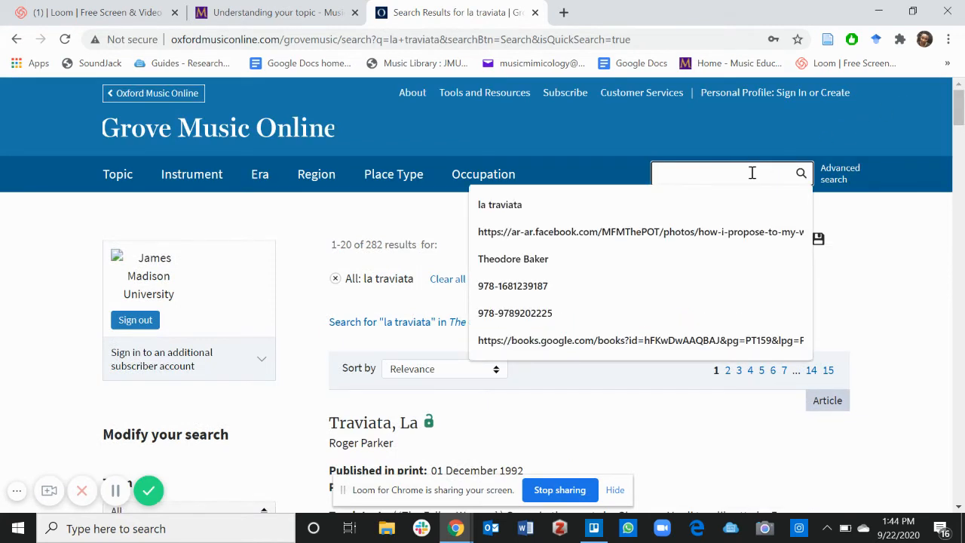
{"action": "type", "text": "su"}
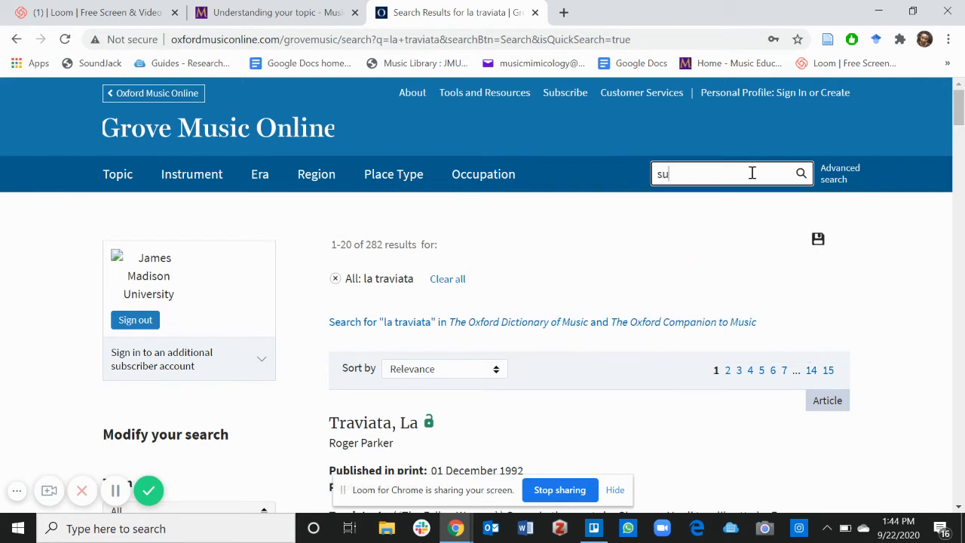
{"action": "type", "text": "zuki"}
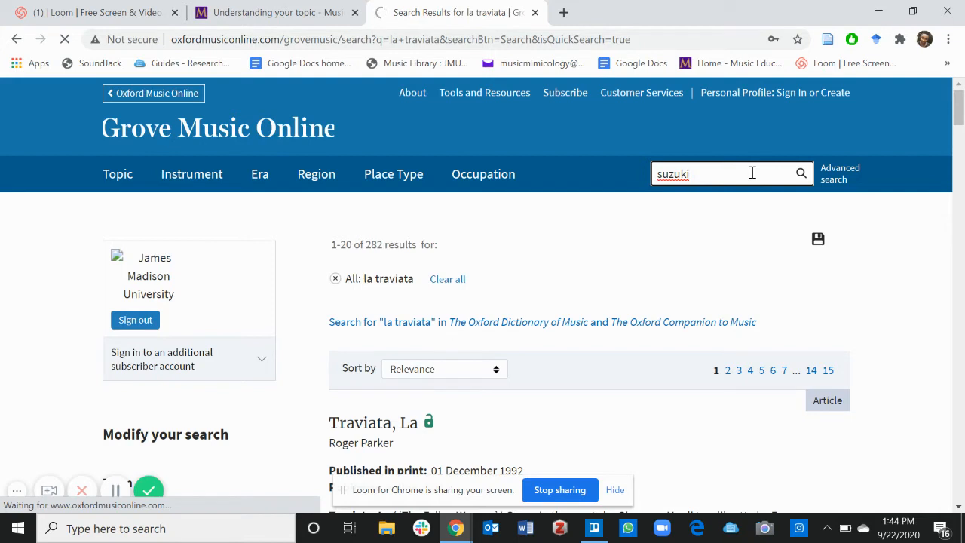
{"action": "key", "text": "Return"}
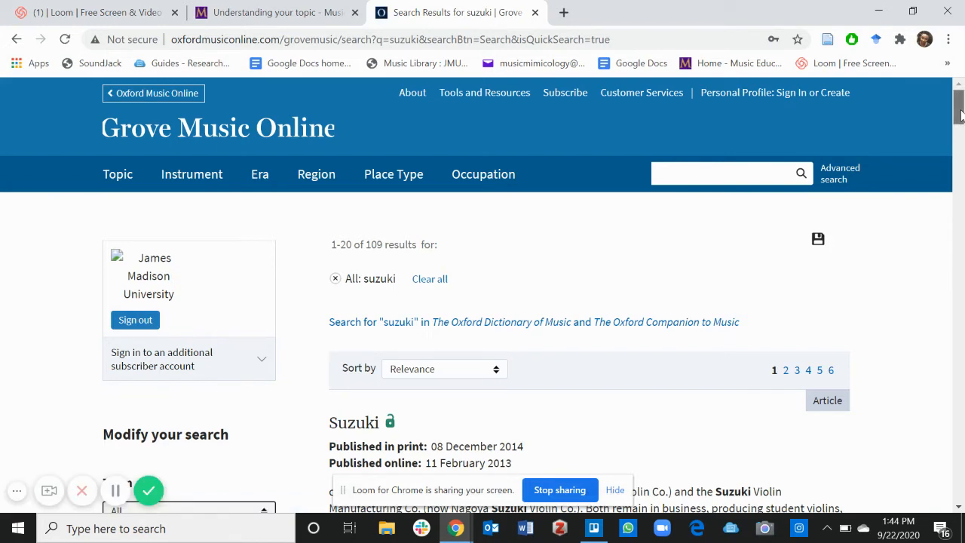
{"action": "scroll", "scroll_direction": "down", "scroll_amount": 3}
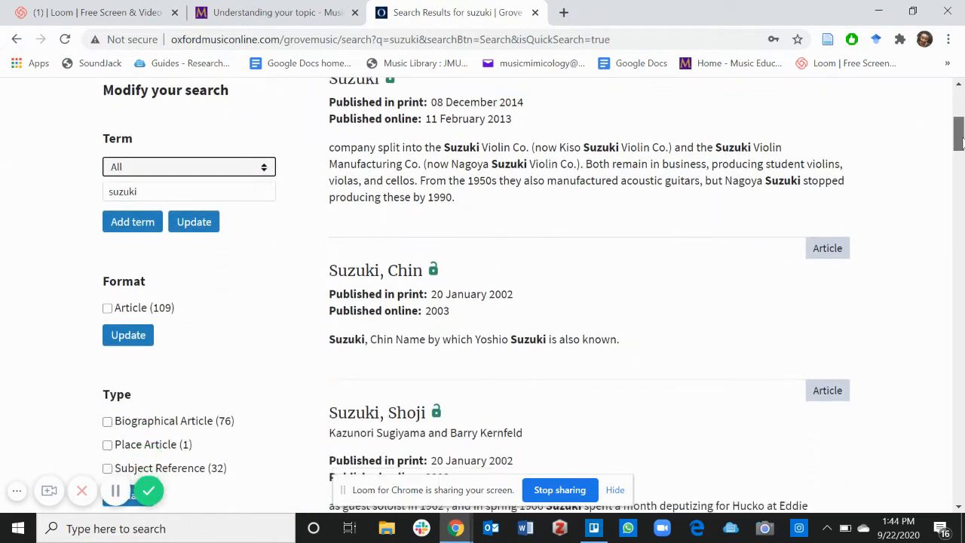
{"action": "scroll", "scroll_direction": "up", "scroll_amount": 3}
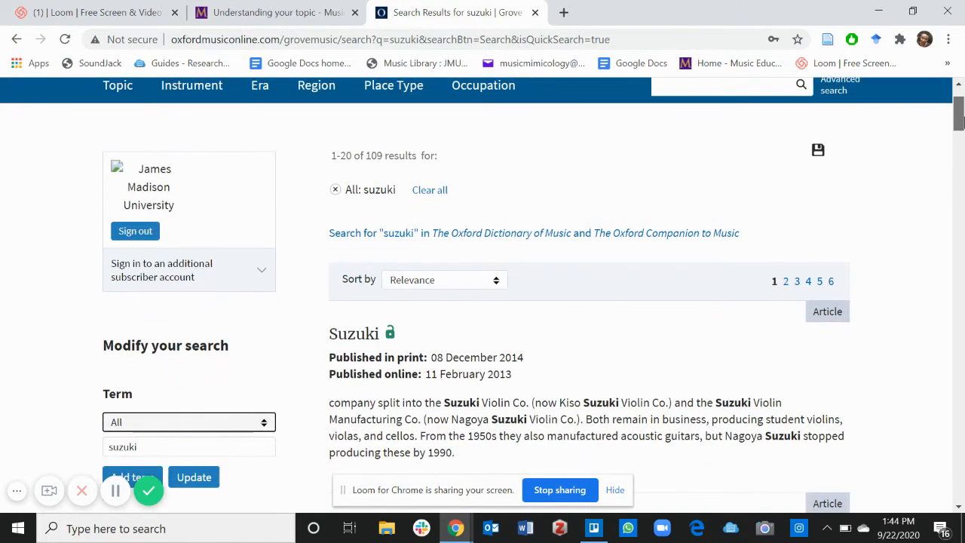
{"action": "scroll", "scroll_direction": "down", "scroll_amount": 3}
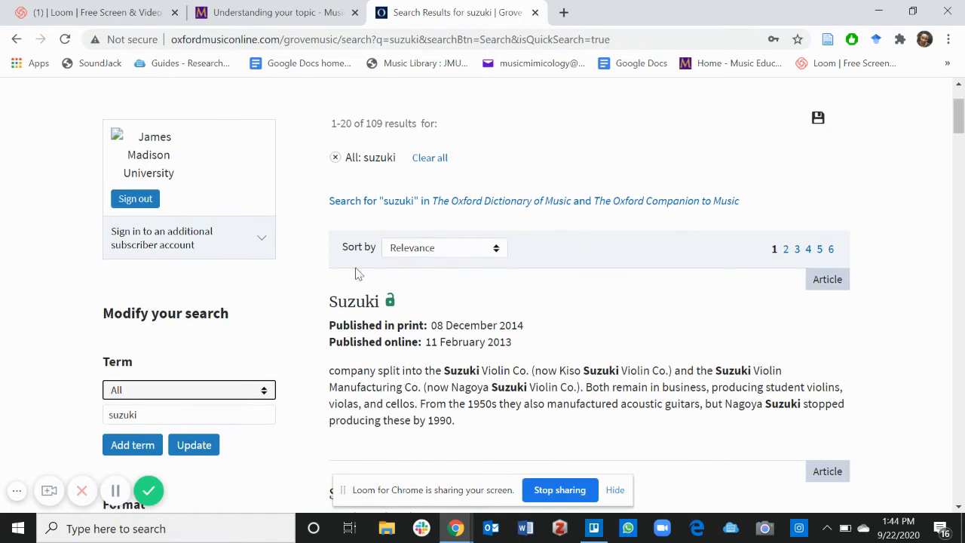
{"action": "mouse_move", "coordinate": [789, 99]}
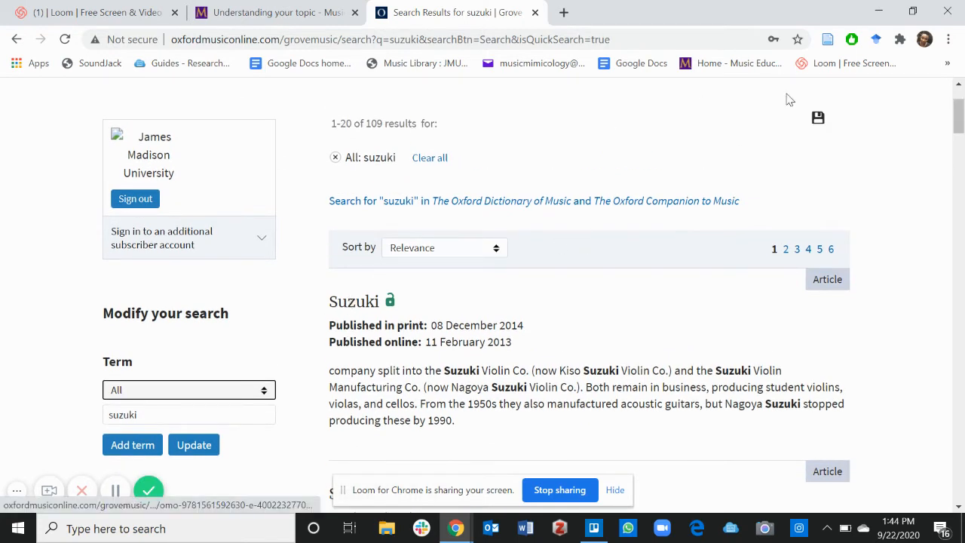
{"action": "scroll", "scroll_direction": "down", "scroll_amount": 3}
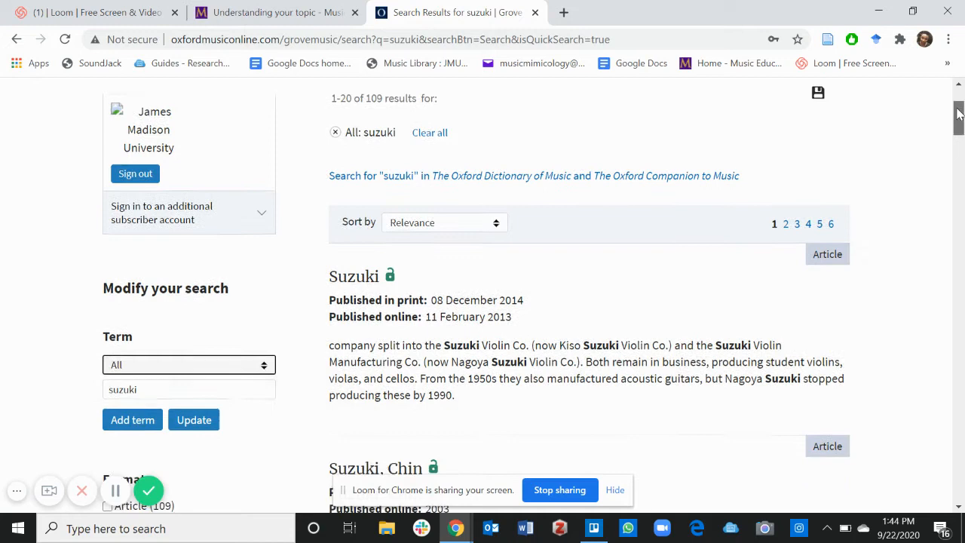
{"action": "scroll", "scroll_direction": "up", "scroll_amount": 3}
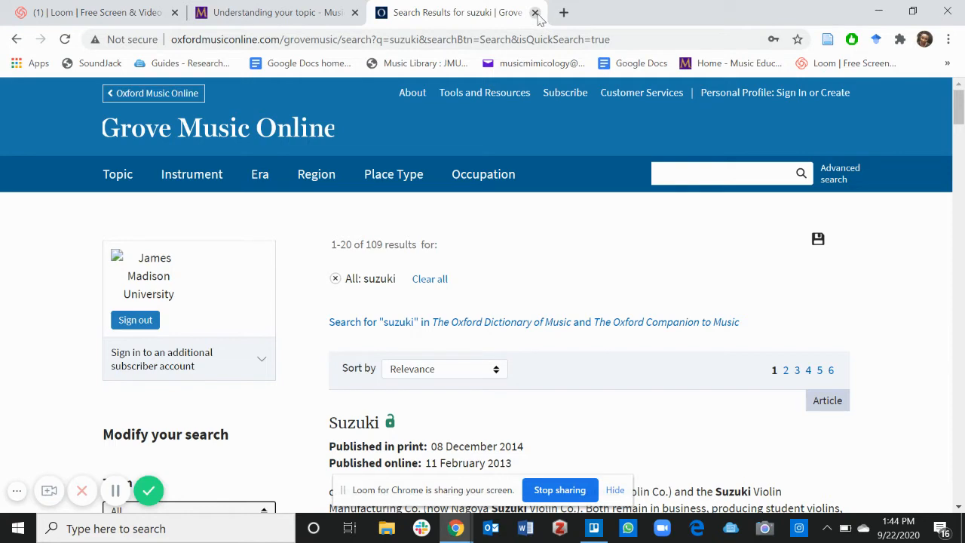
Close the Grove tab and open Oxford Dictionary of Music (6th ed.) from the guide.
{"action": "left_click", "coordinate": [535, 12]}
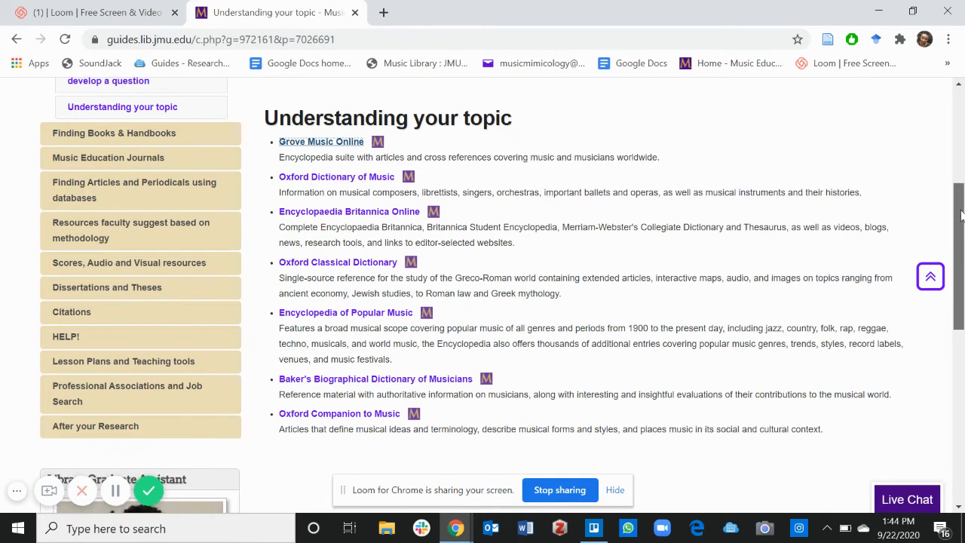
{"action": "scroll", "scroll_direction": "up", "scroll_amount": 3}
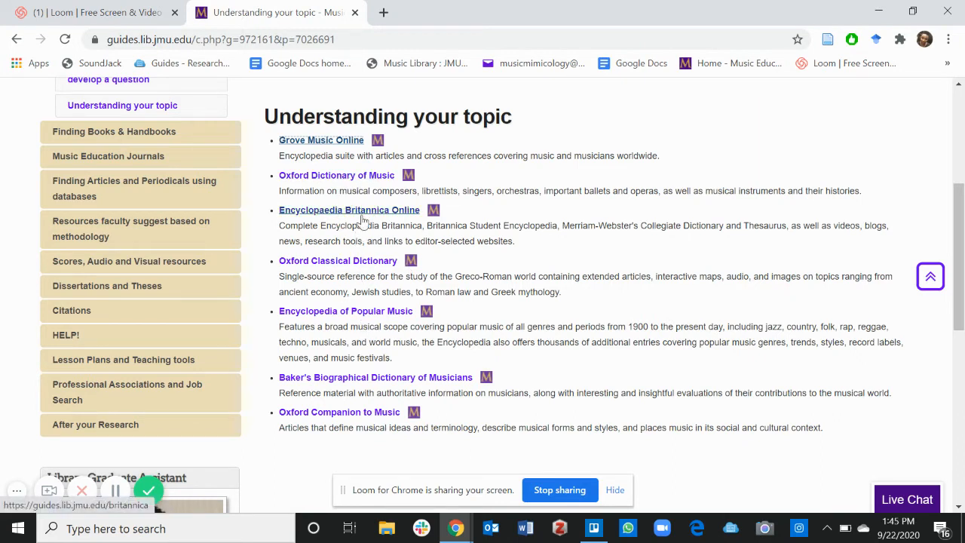
{"action": "left_click", "coordinate": [336, 174]}
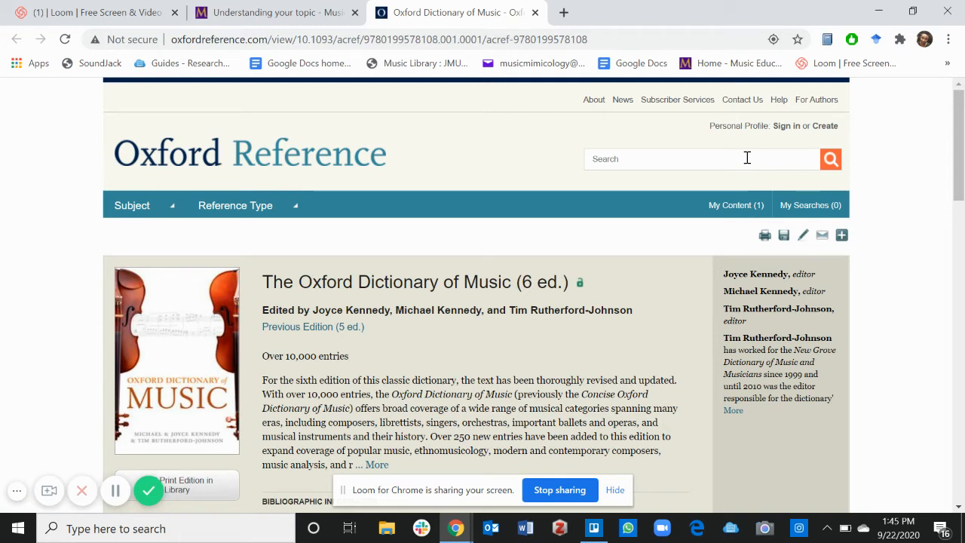
Enter 'handel' in the Oxford Reference search box and submit it.
{"action": "left_click", "coordinate": [701, 158]}
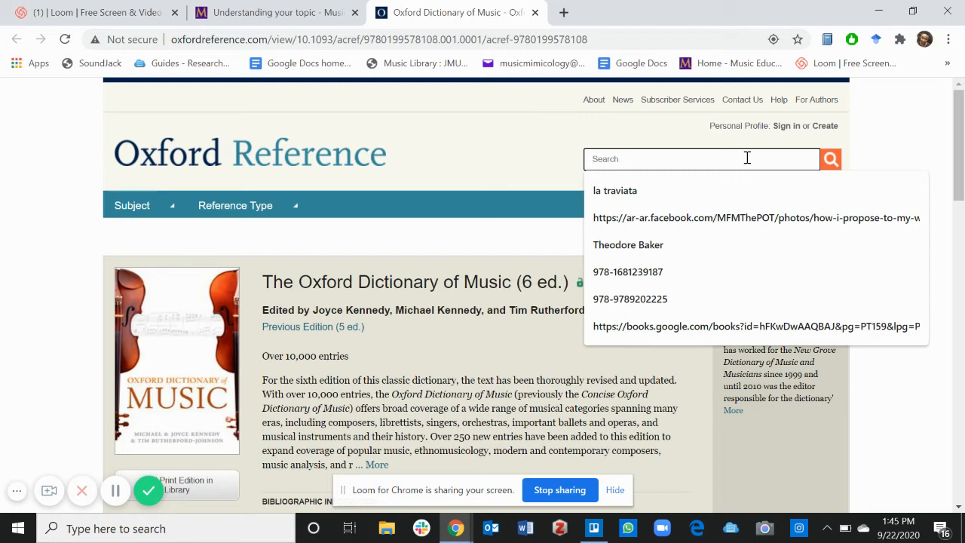
{"action": "type", "text": "hand"}
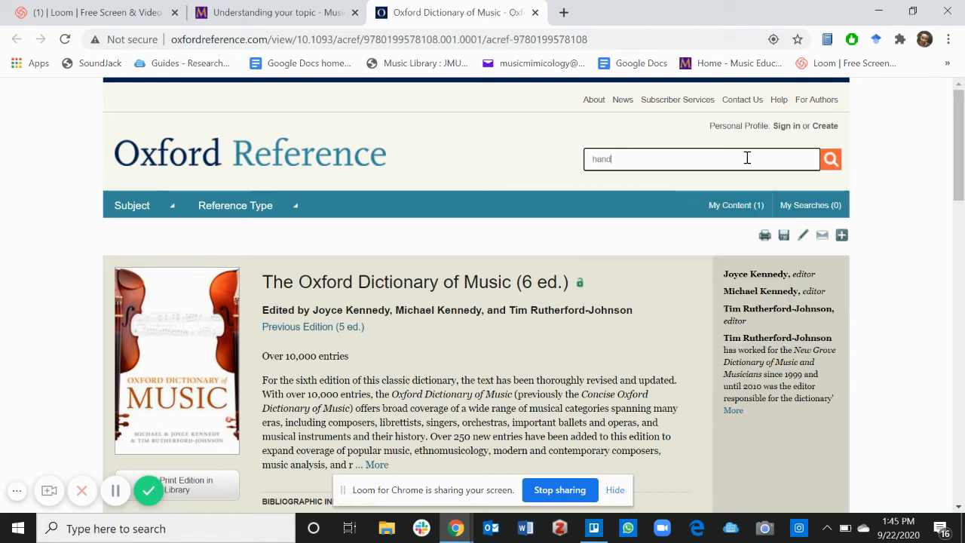
{"action": "type", "text": "el"}
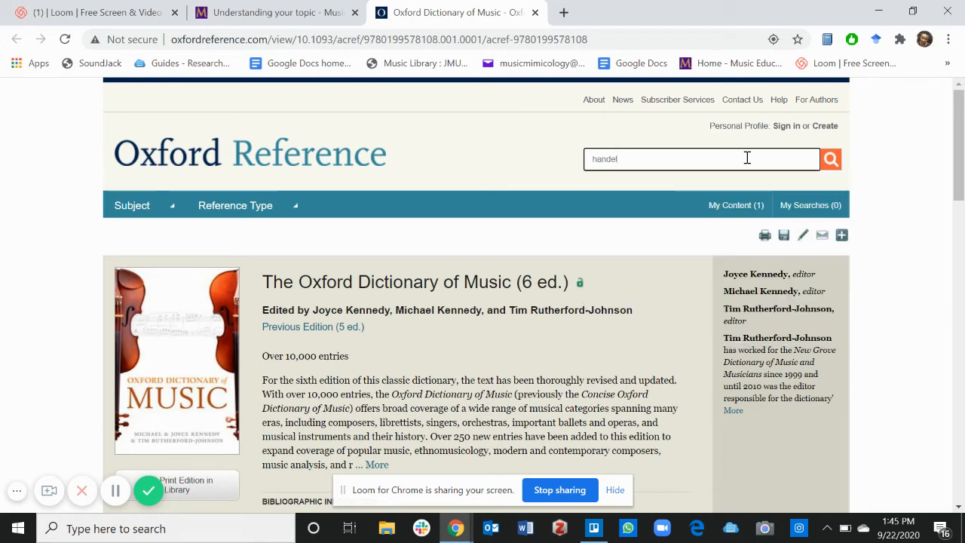
{"action": "left_click", "coordinate": [830, 159]}
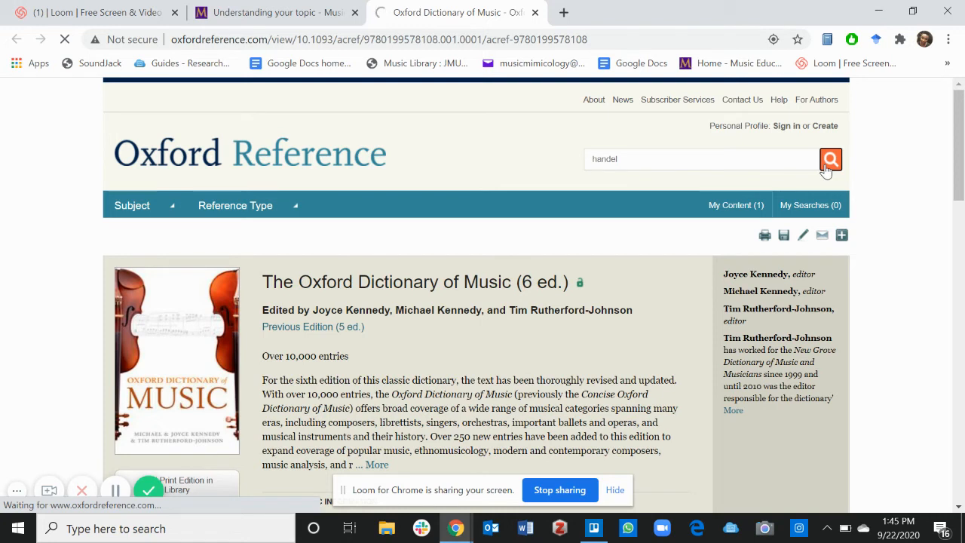
{"action": "left_click", "coordinate": [830, 159]}
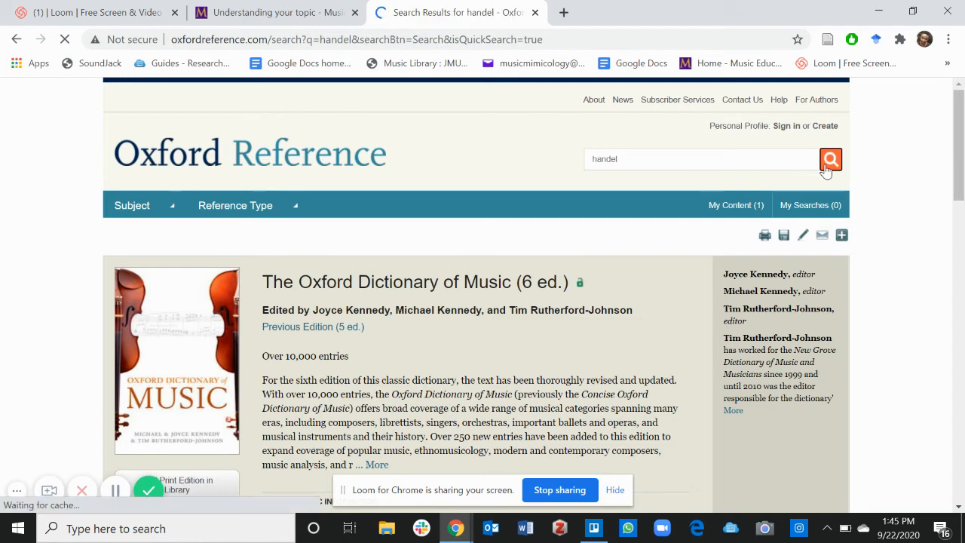
Scroll through the 2,310 'handel' results and return to the top.
{"action": "left_click", "coordinate": [829, 159]}
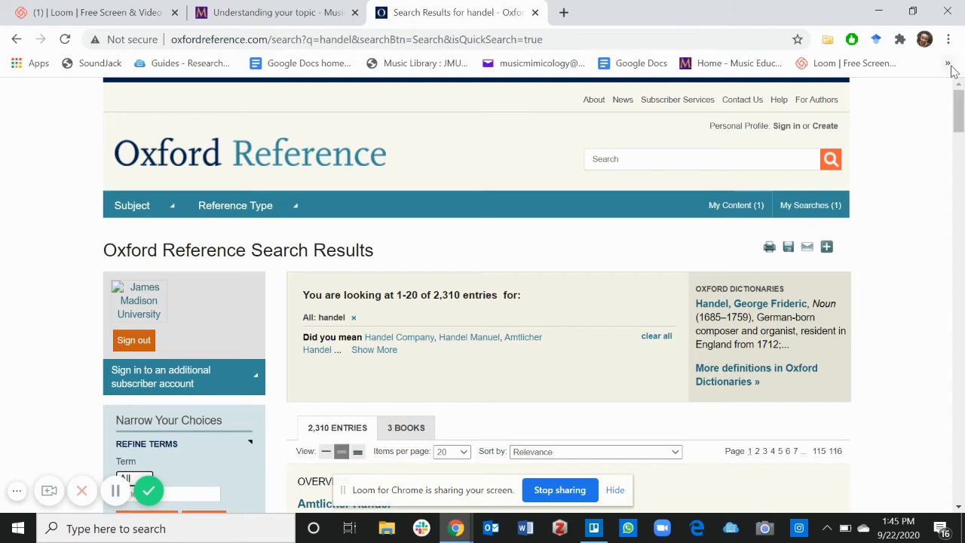
{"action": "scroll", "scroll_direction": "down", "scroll_amount": 3}
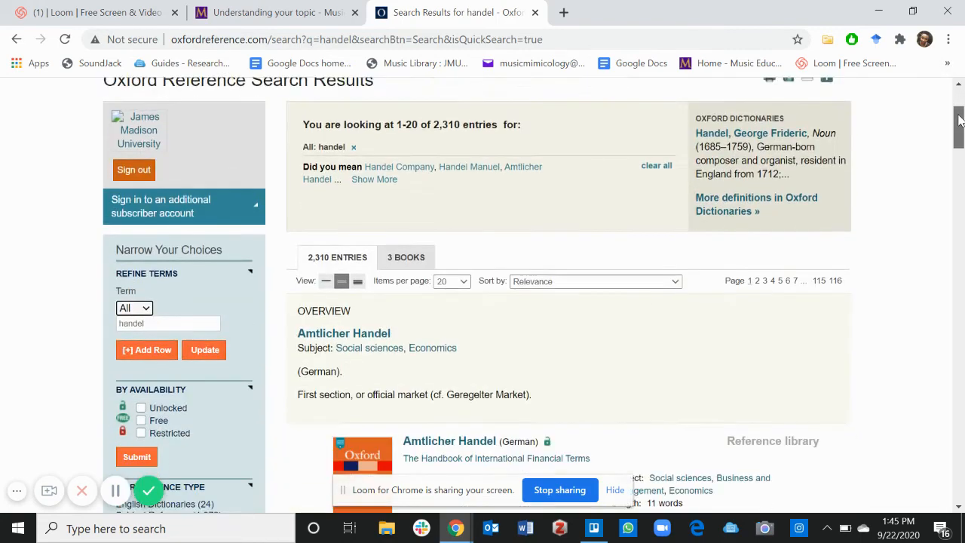
{"action": "scroll", "scroll_direction": "down", "scroll_amount": 3}
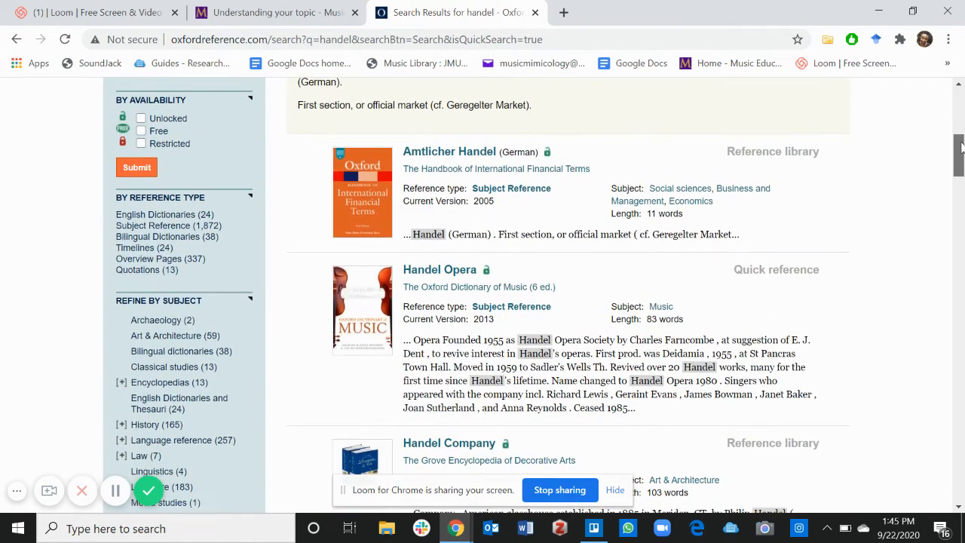
{"action": "scroll", "scroll_direction": "down", "scroll_amount": 3}
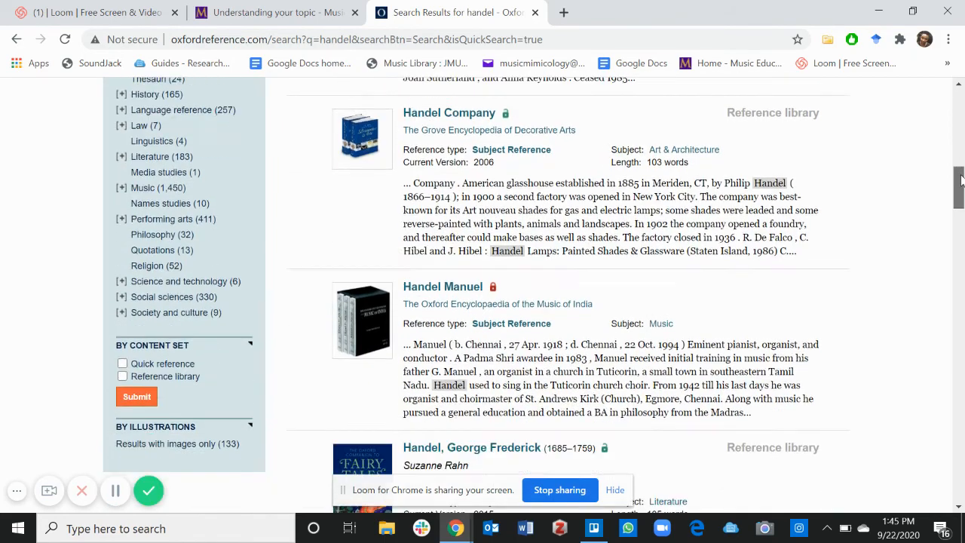
{"action": "scroll", "scroll_direction": "down", "scroll_amount": 3}
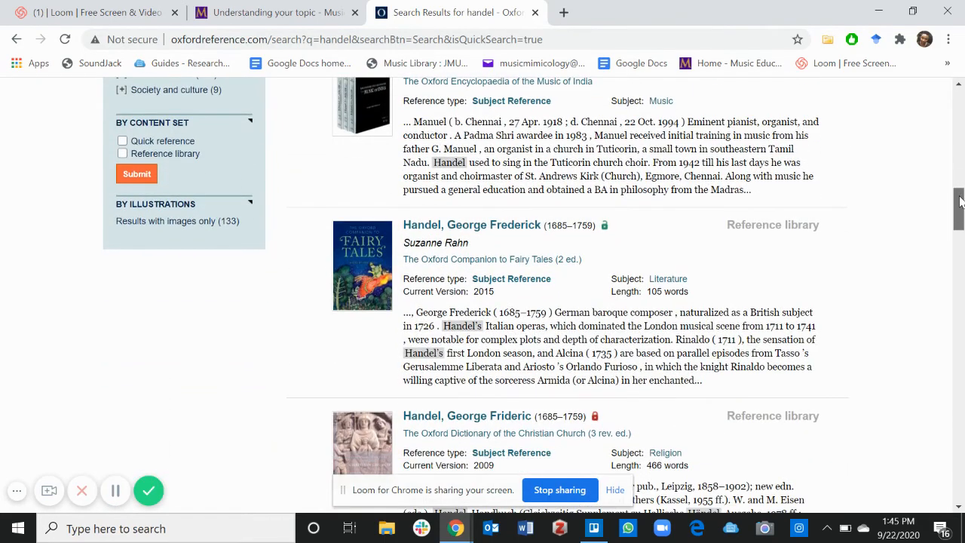
{"action": "scroll", "scroll_direction": "down", "scroll_amount": 3}
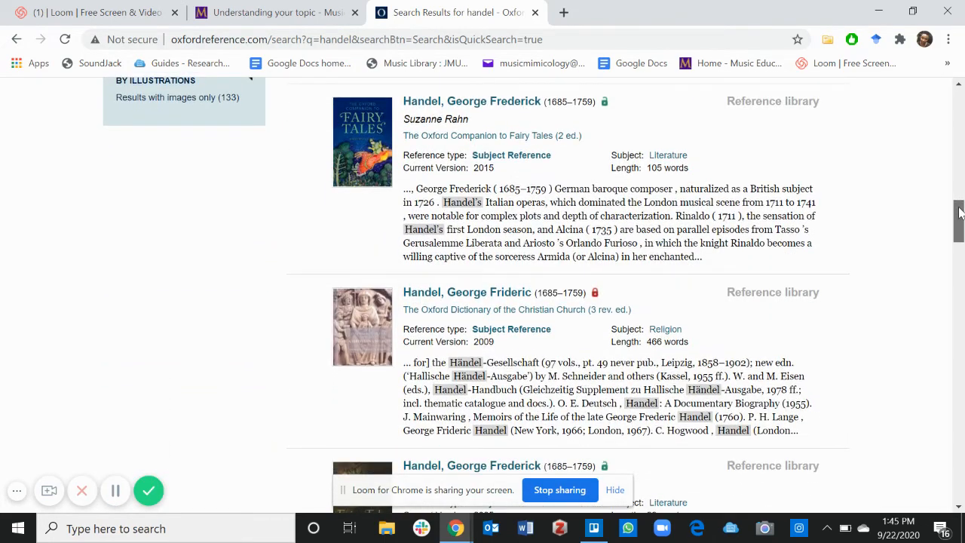
{"action": "scroll", "scroll_direction": "up", "scroll_amount": 3}
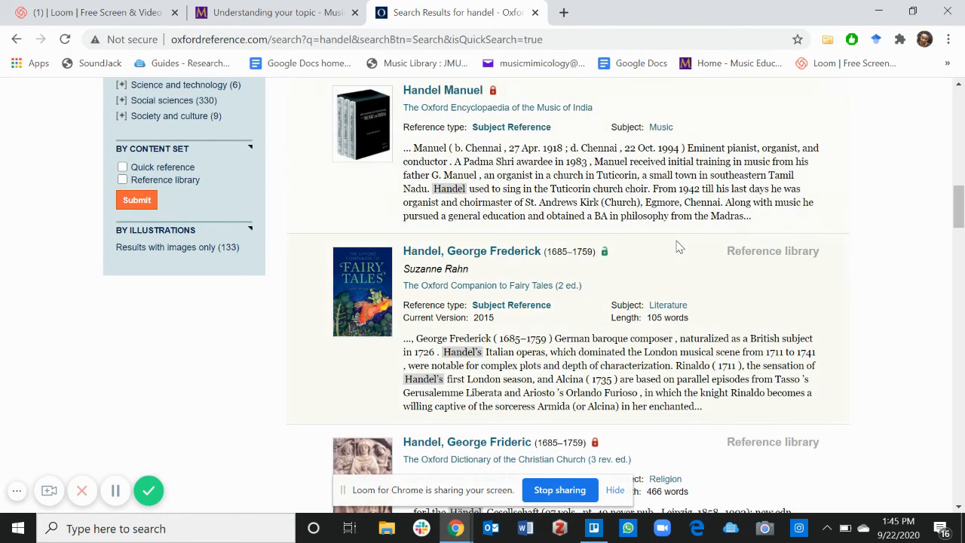
{"action": "mouse_move", "coordinate": [475, 260]}
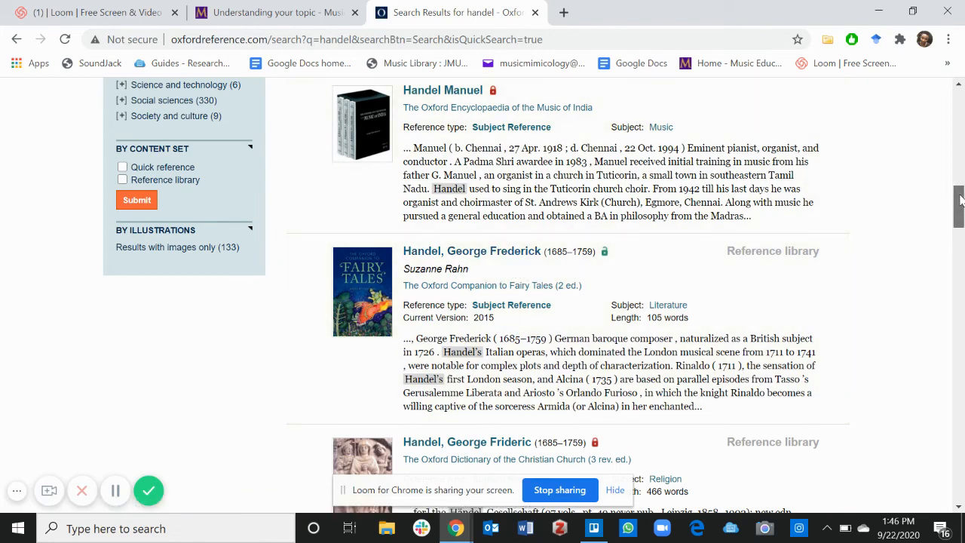
{"action": "scroll", "scroll_direction": "up", "scroll_amount": 3}
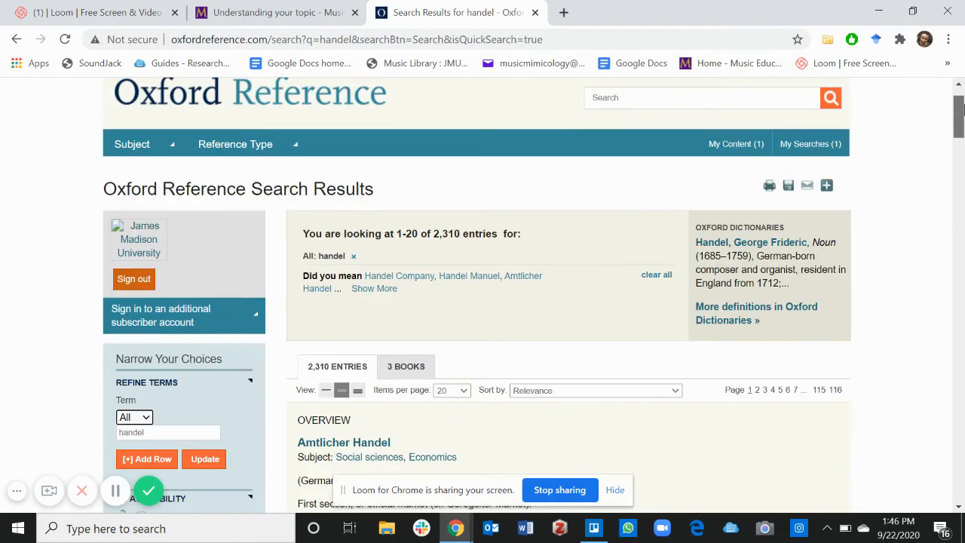
{"action": "scroll", "scroll_direction": "up", "scroll_amount": 3}
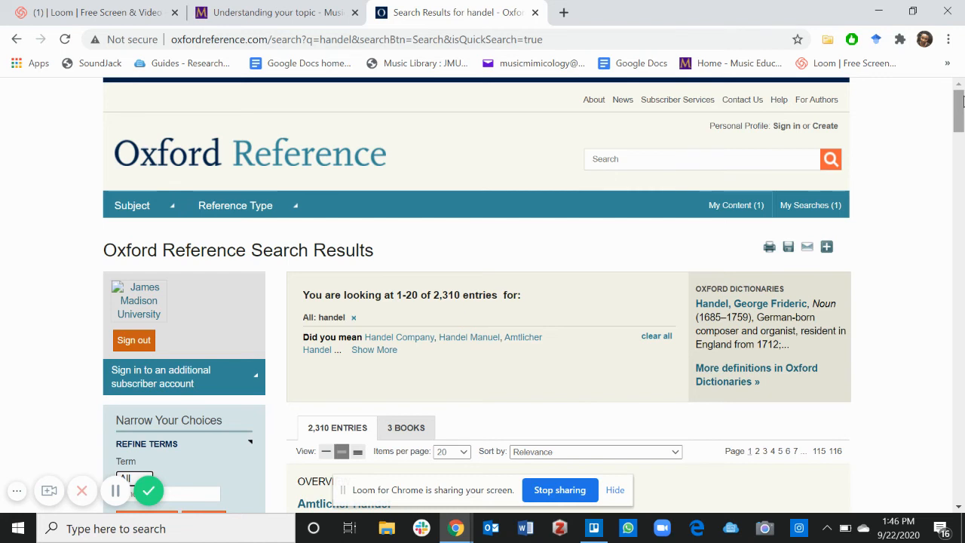
{"action": "mouse_move", "coordinate": [536, 13]}
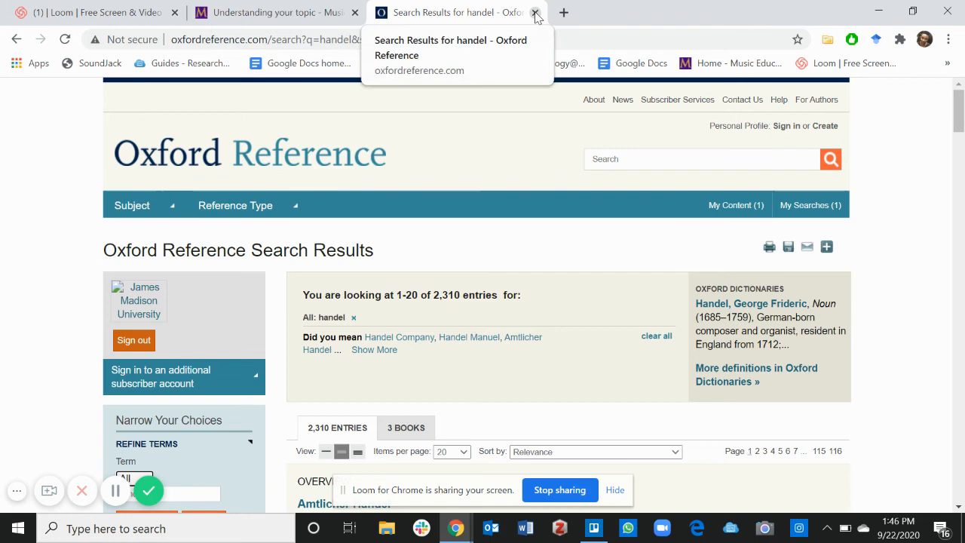
Close the Oxford Reference tab and scroll back to the encyclopedia list.
{"action": "left_click", "coordinate": [535, 12]}
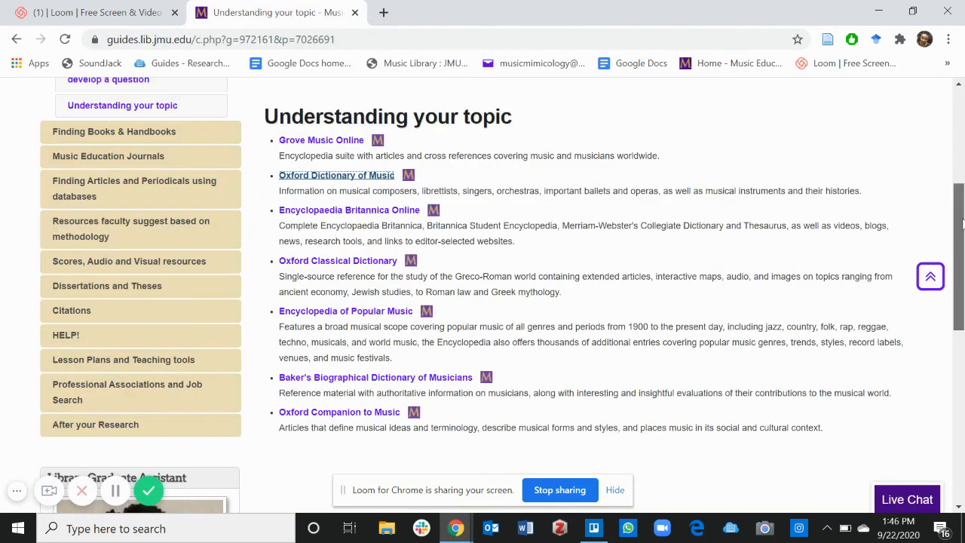
{"action": "scroll", "scroll_direction": "down", "scroll_amount": 3}
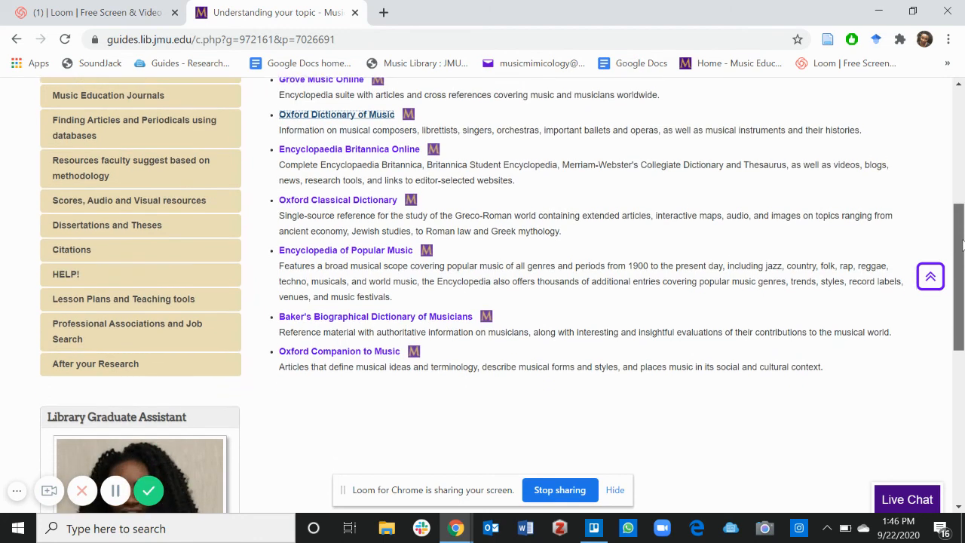
{"action": "scroll", "scroll_direction": "up", "scroll_amount": 3}
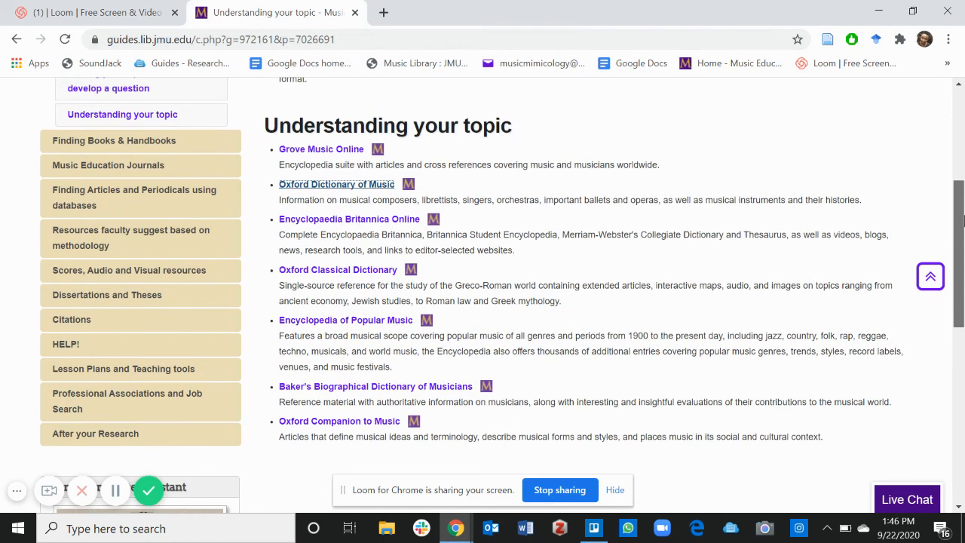
{"action": "scroll", "scroll_direction": "up", "scroll_amount": 3}
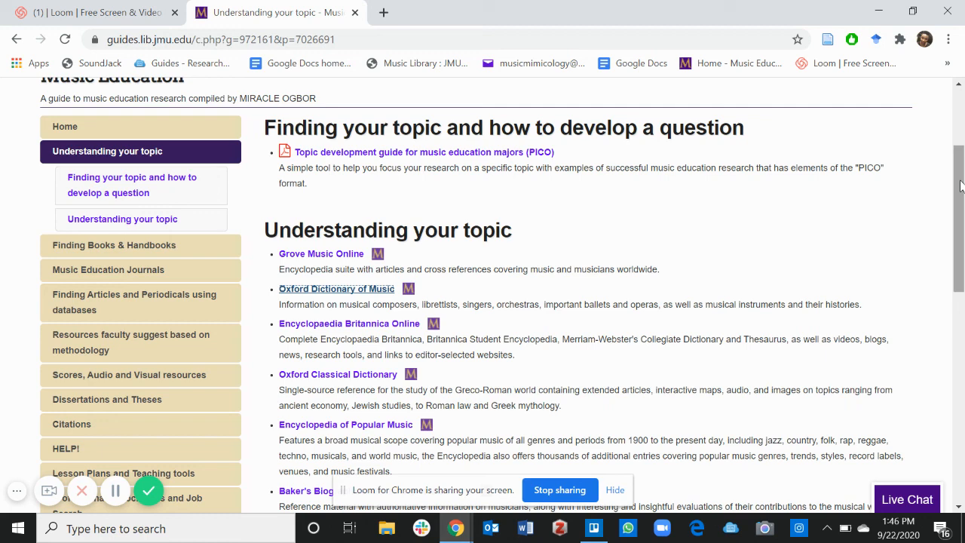
{"action": "mouse_move", "coordinate": [149, 491]}
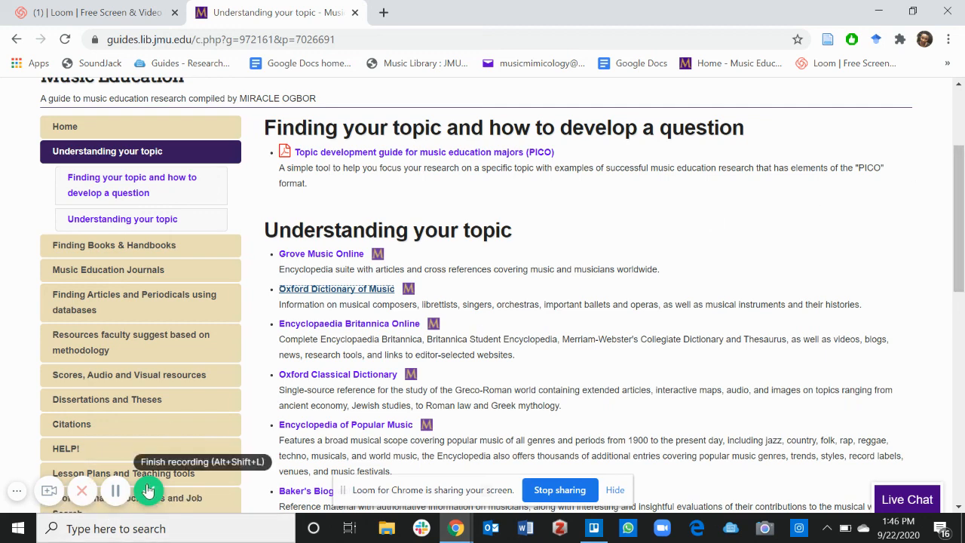